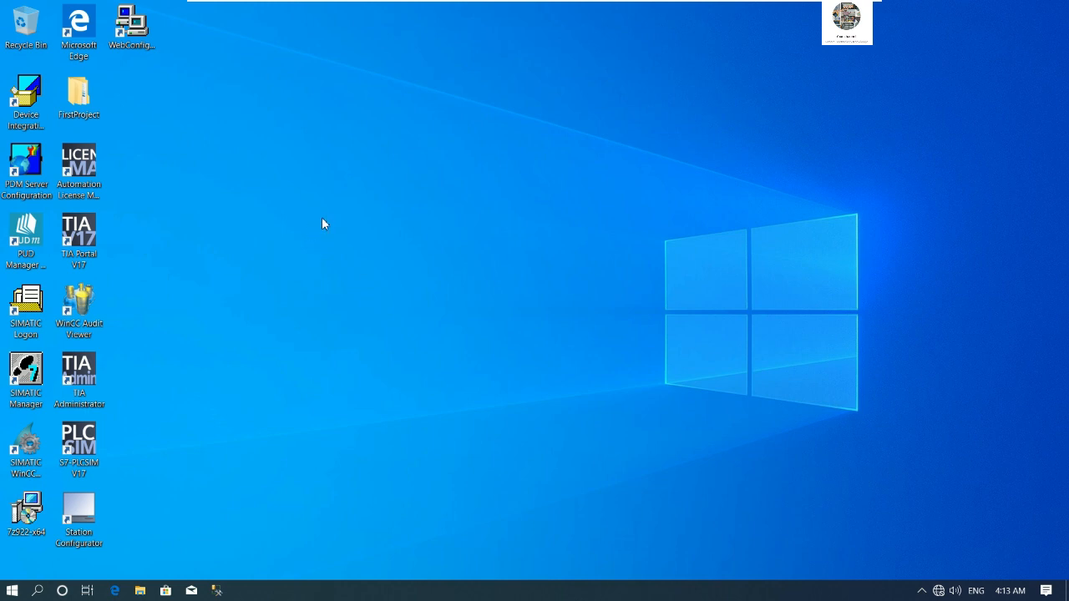
mouse_move(111, 374)
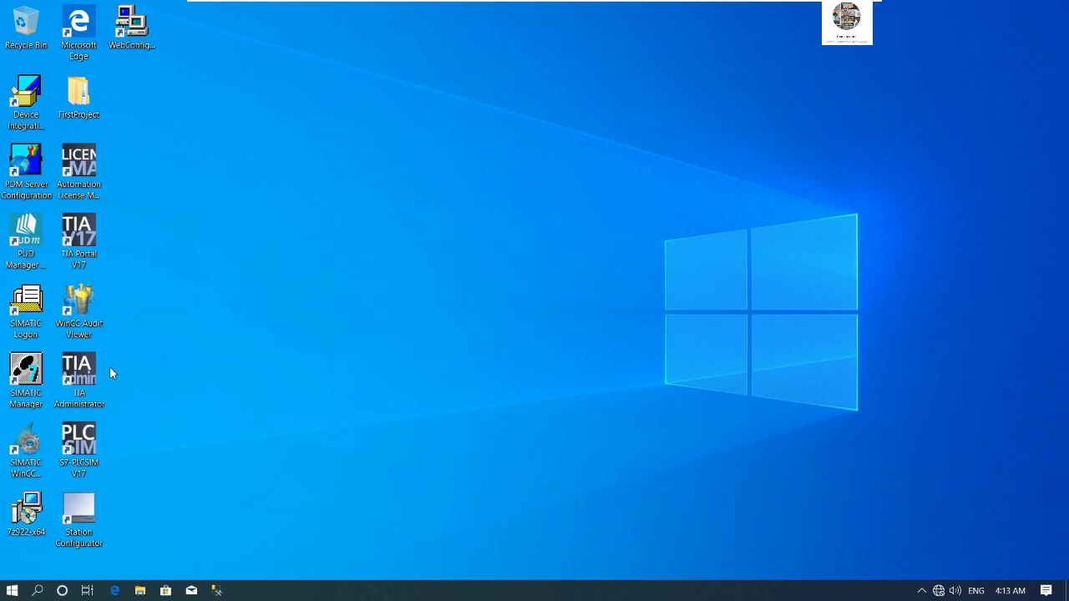
Move the TIA Portal shortcut to the desktop centre and create a new folder, UploadPLC1.
drag(79, 240, 347, 216)
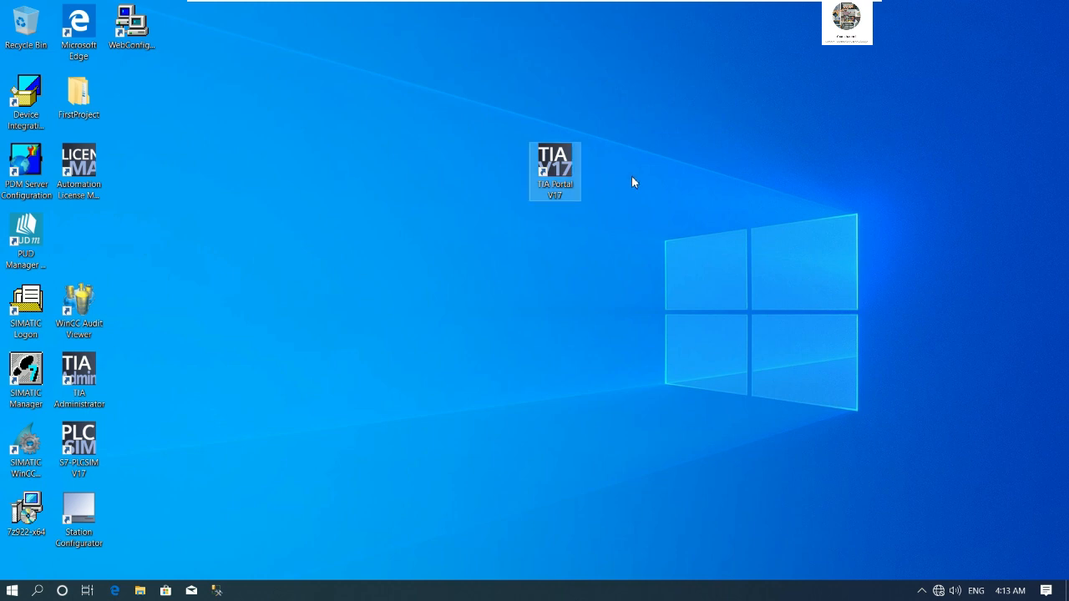
mouse_move(639, 185)
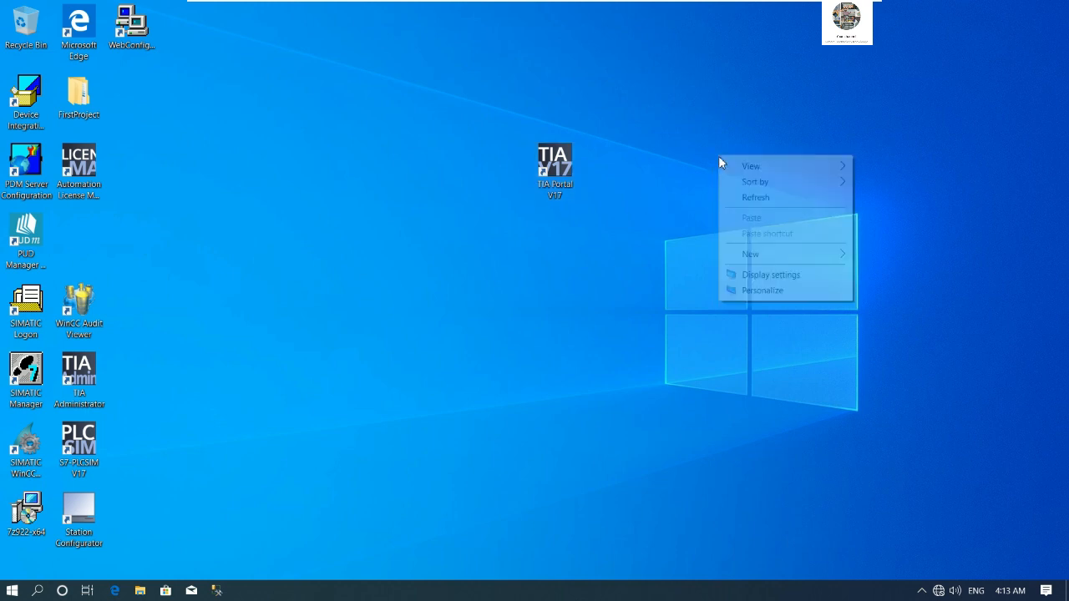
click(749, 254)
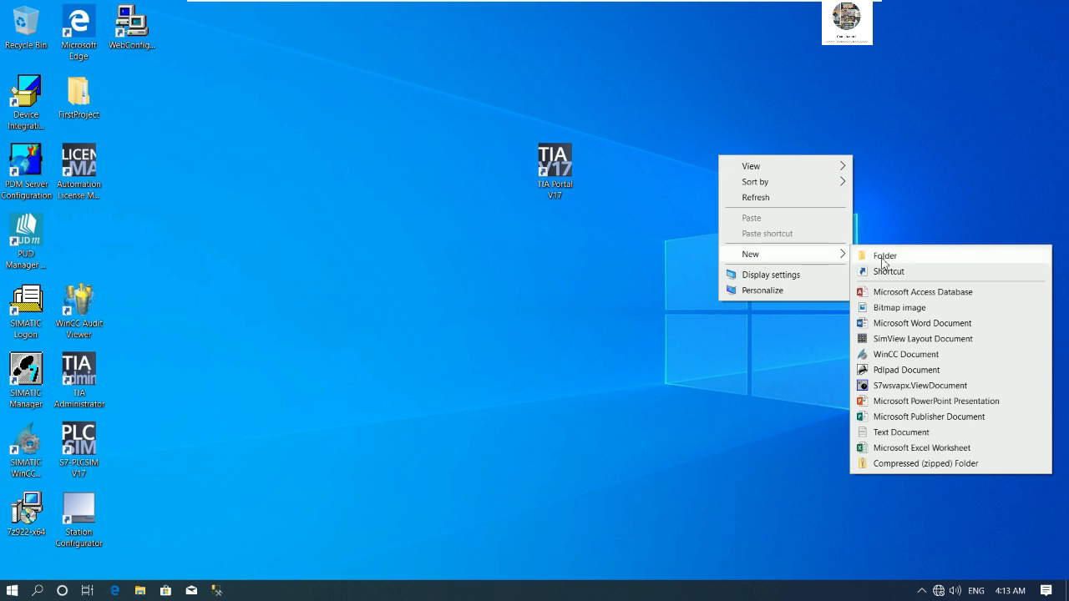
click(884, 255)
text(UploadPLC1)
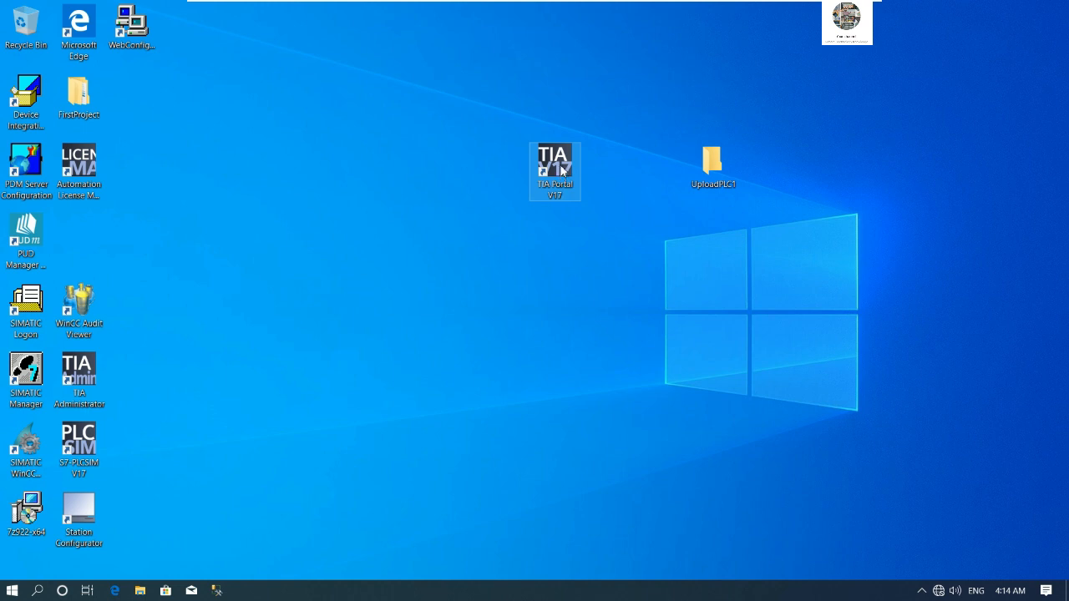
Launch TIA Portal V17 from its desktop shortcut.
double_click(554, 171)
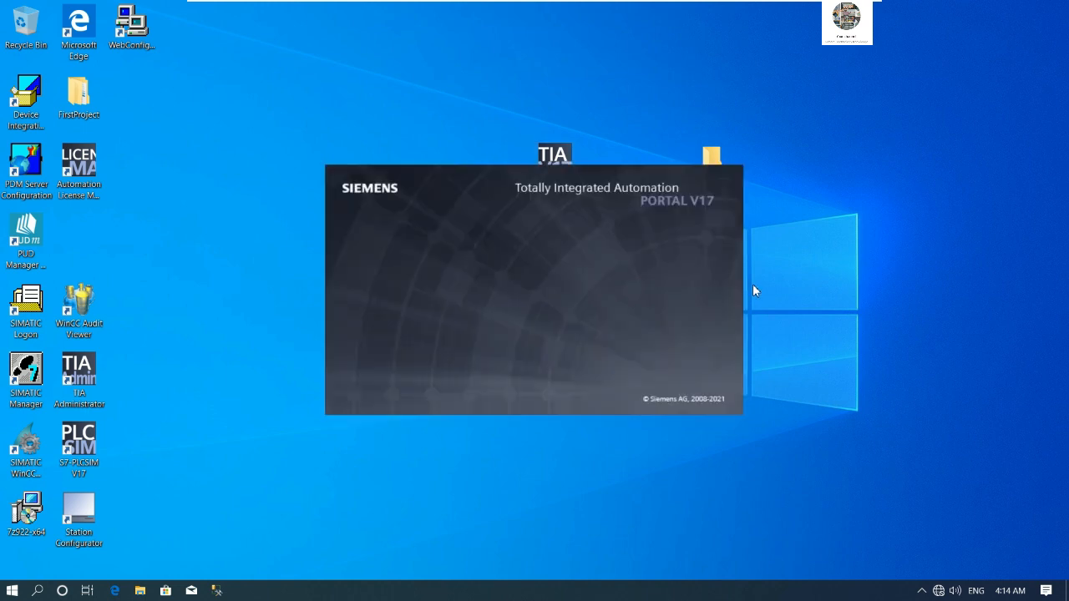
mouse_move(751, 290)
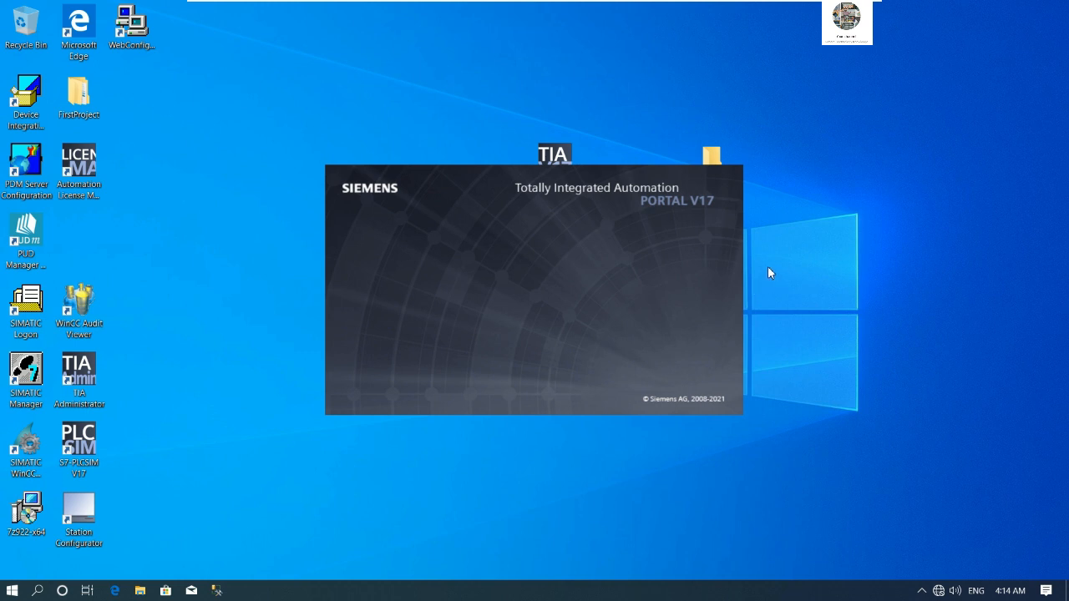
mouse_move(810, 303)
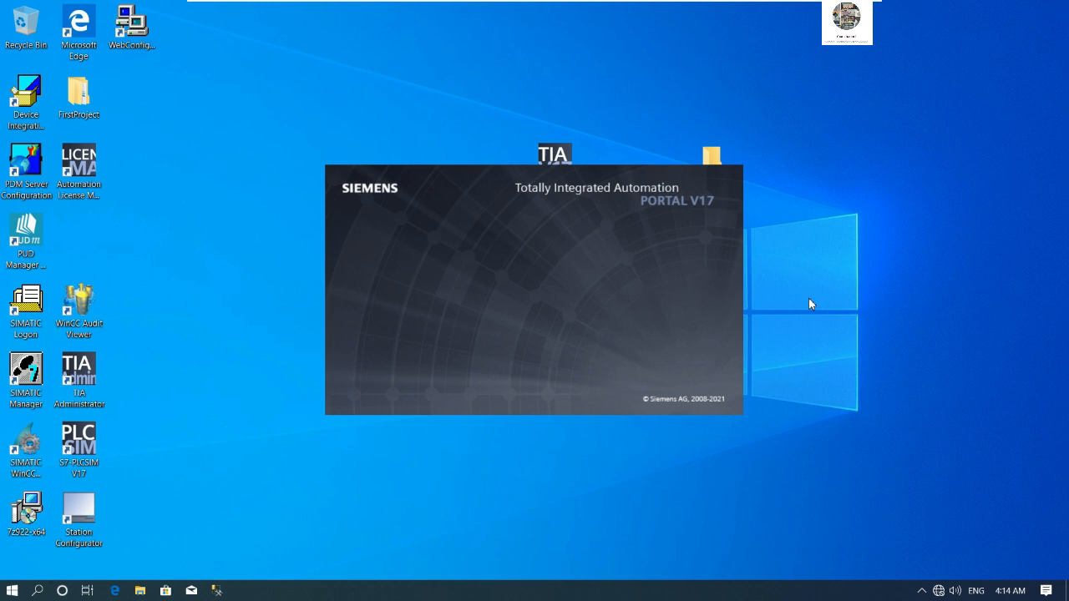
mouse_move(818, 299)
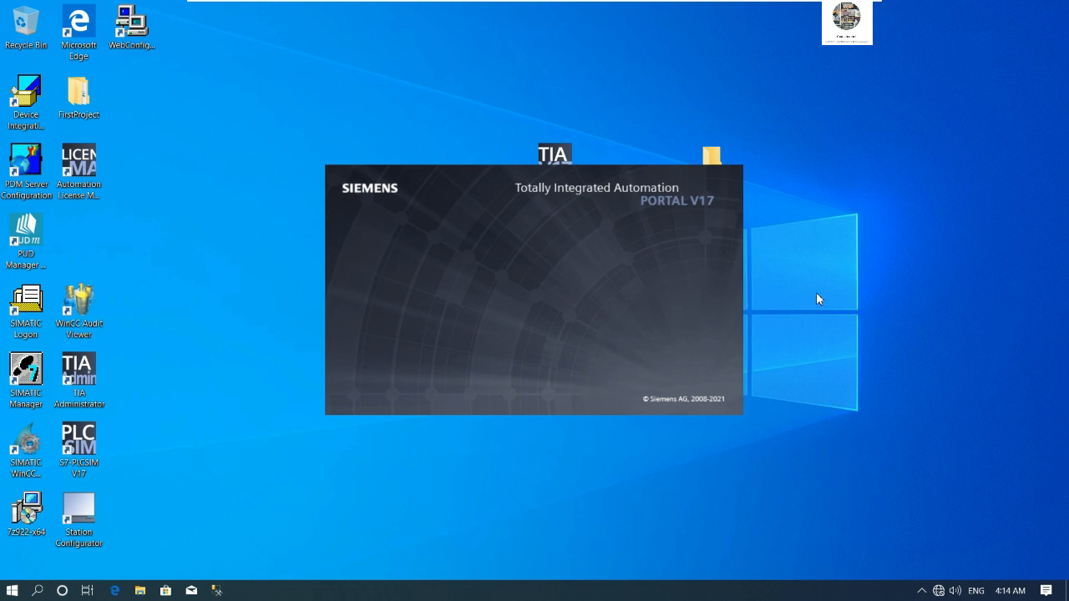
mouse_move(839, 279)
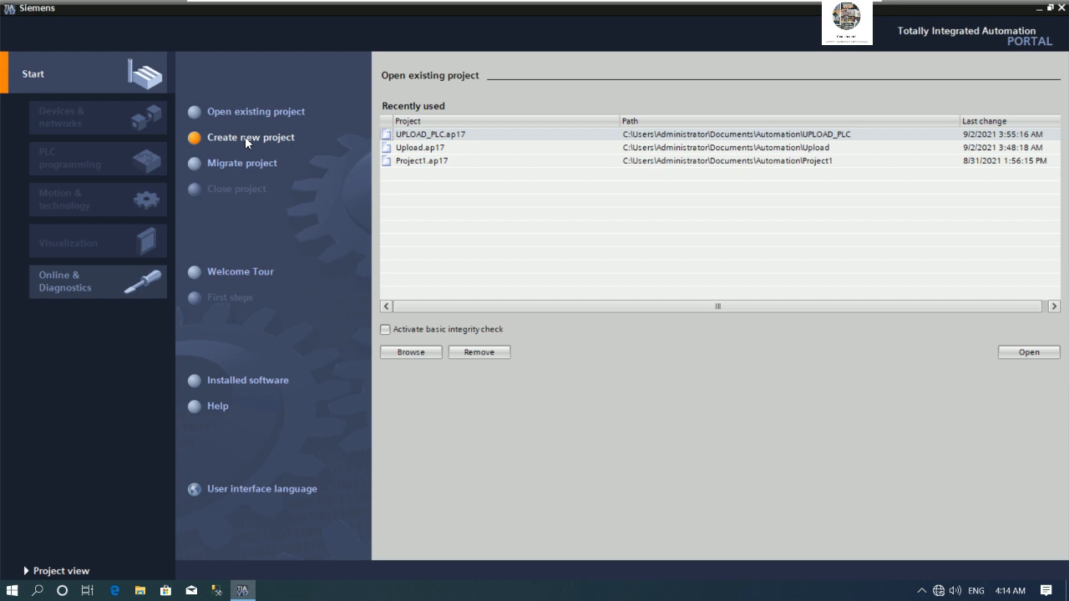
Start a new project named UploadPLC1 and browse for its storage path.
click(250, 137)
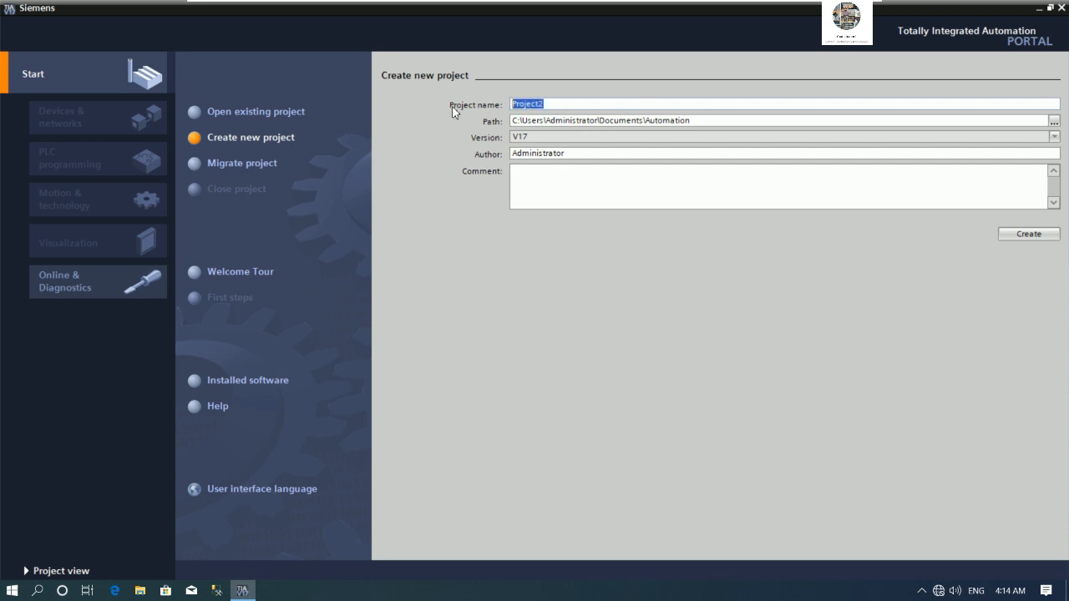
text(Up)
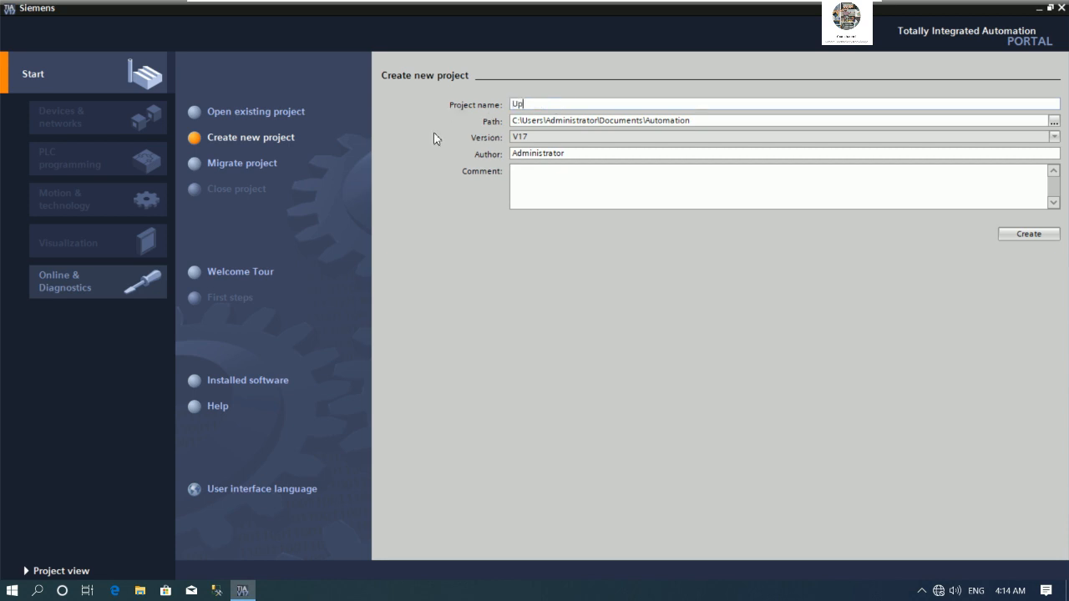
text(loadPLC1)
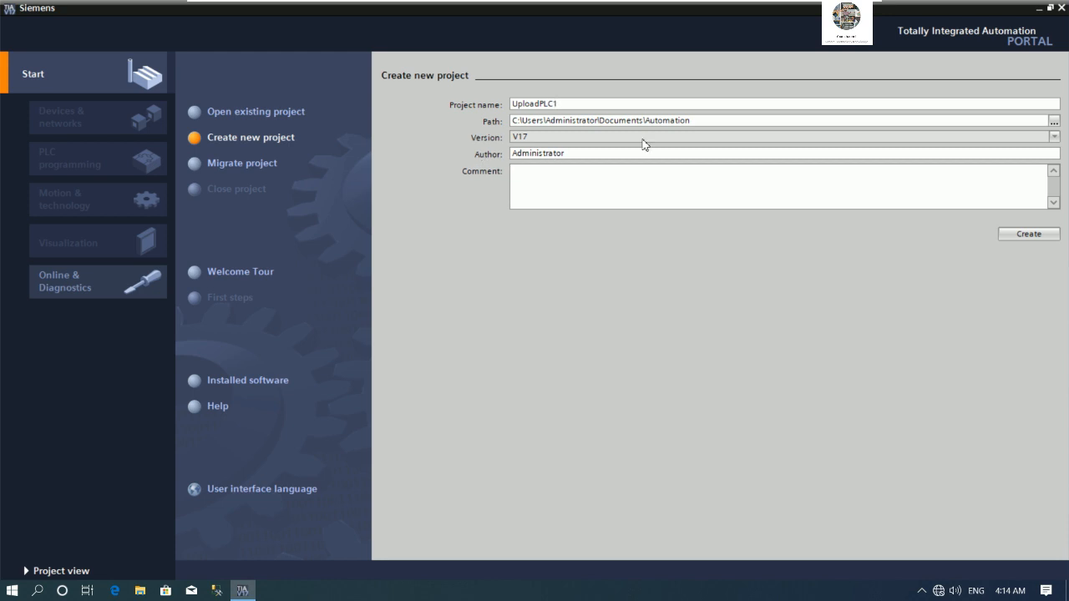
click(1052, 120)
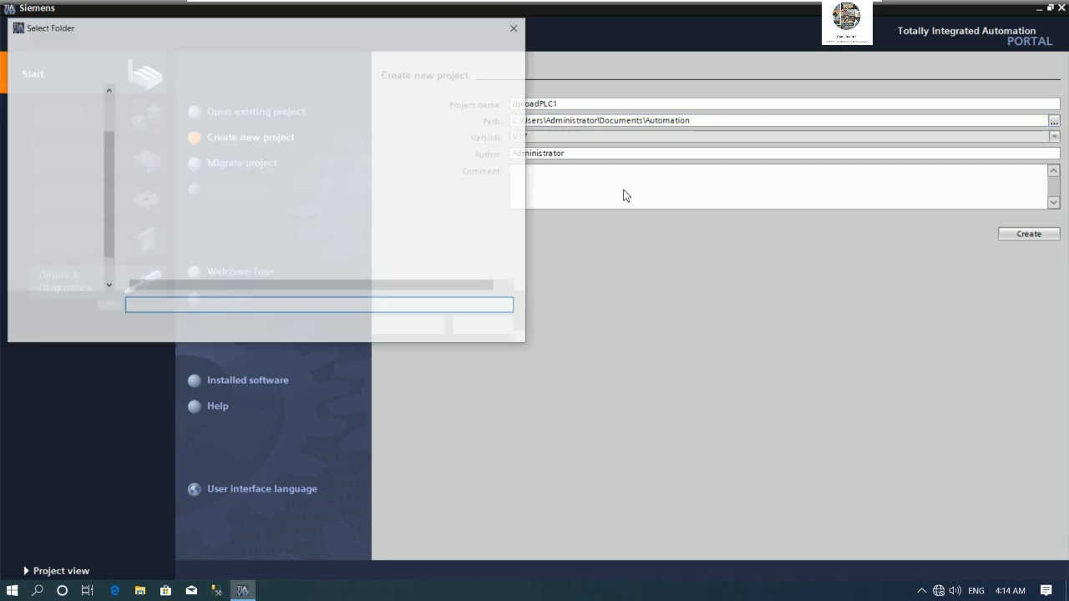
Select the Desktop's UploadPLC1 folder as the project location.
click(1054, 120)
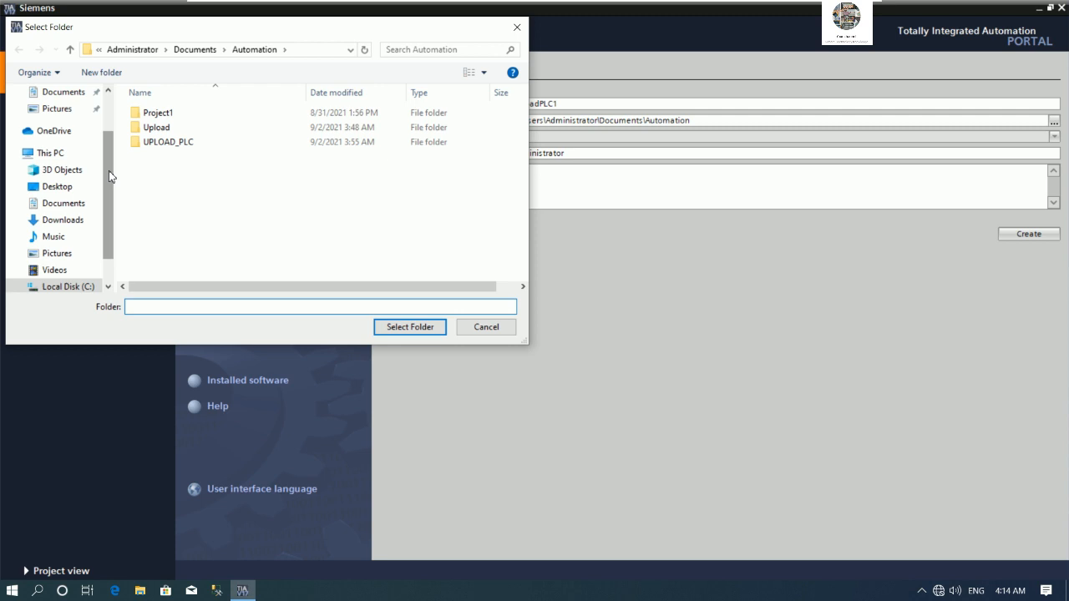
click(156, 127)
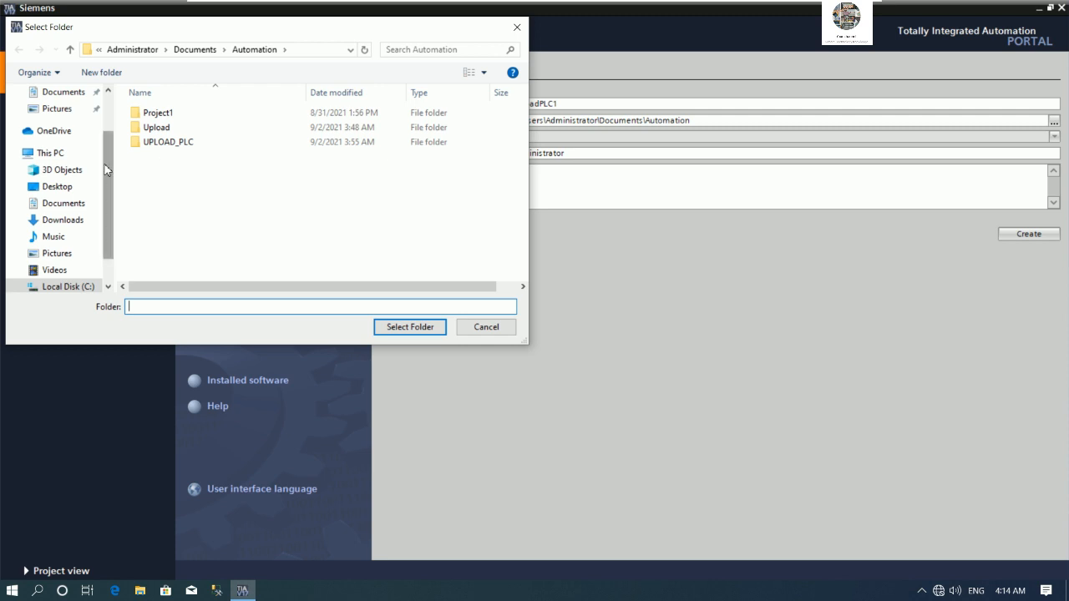
click(56, 119)
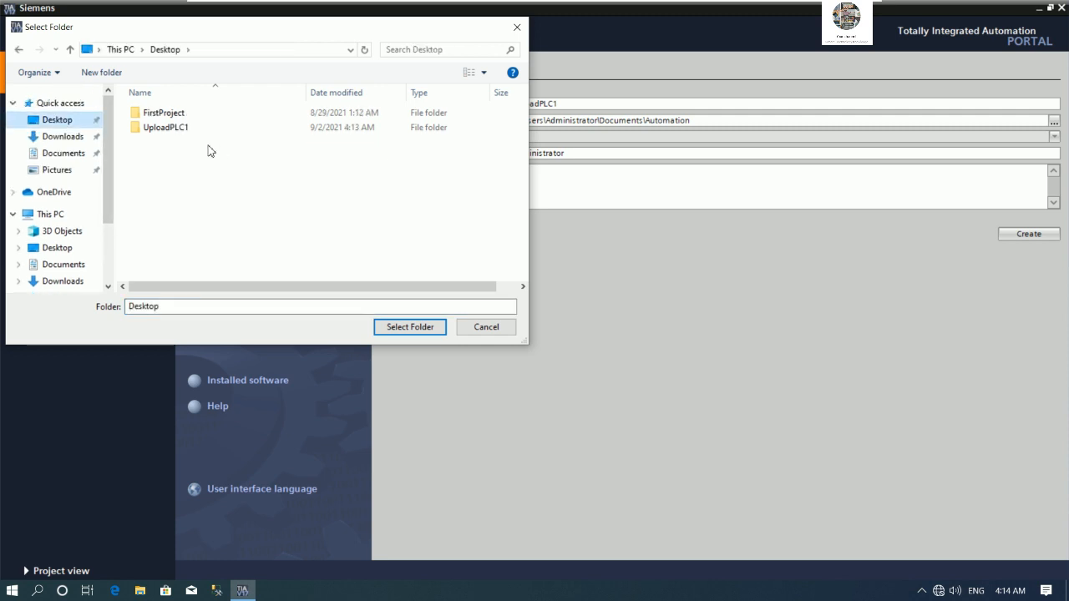
click(164, 127)
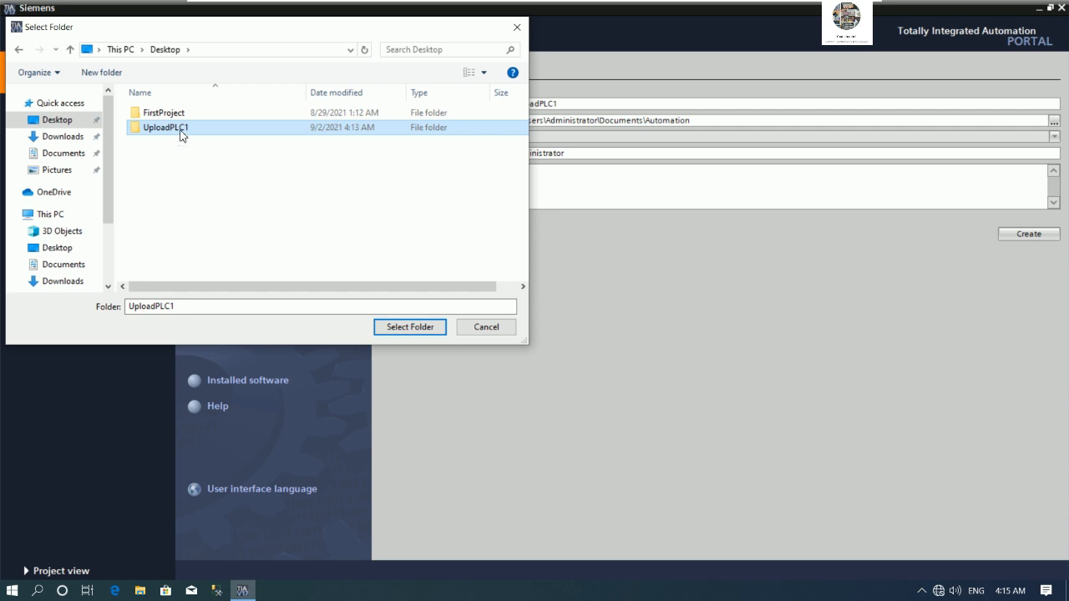
click(409, 326)
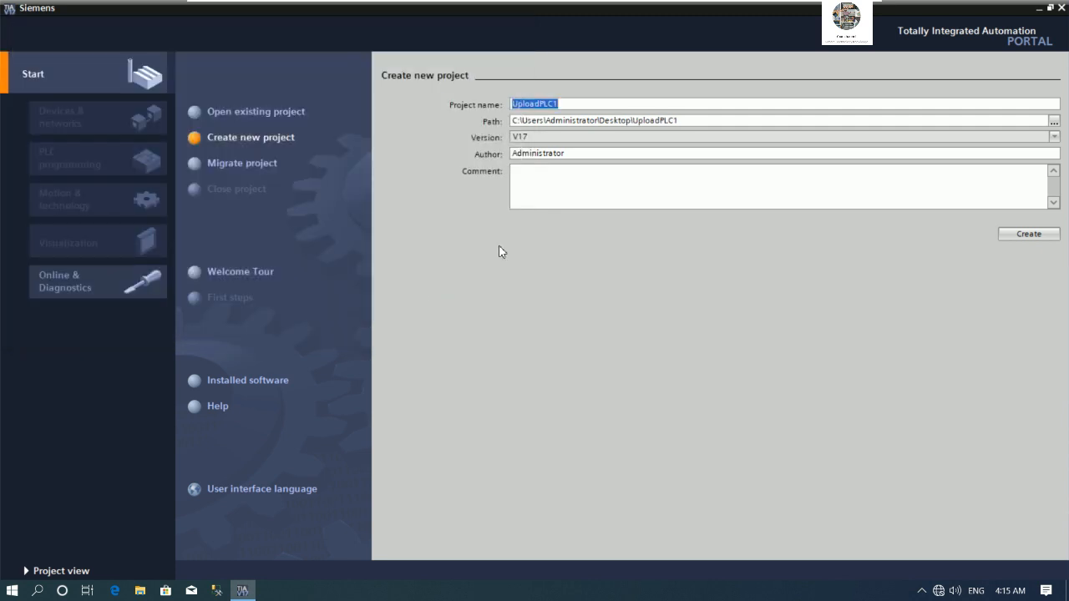
mouse_move(1017, 250)
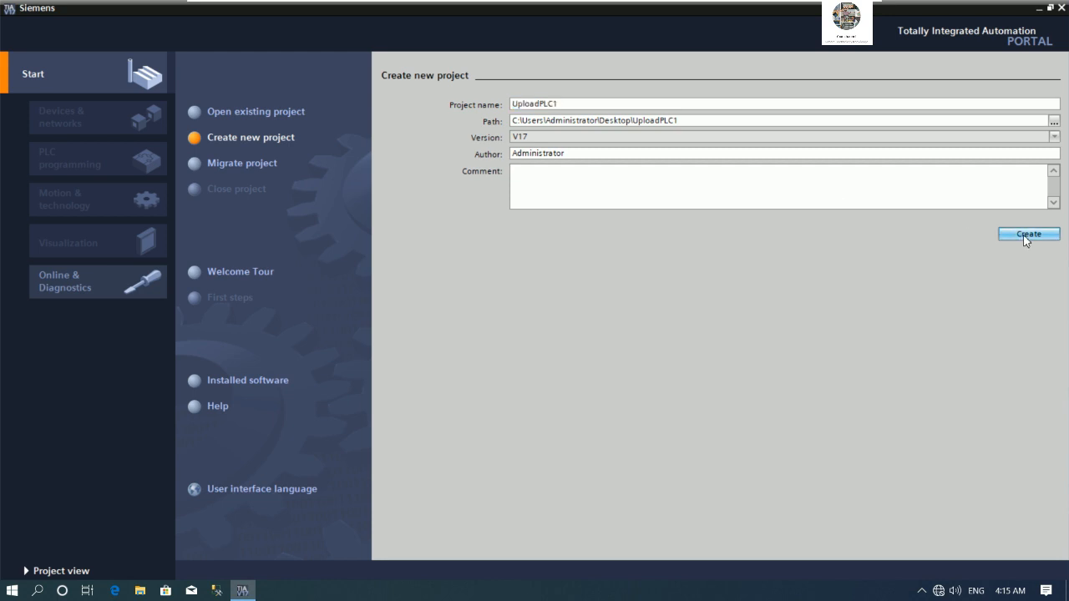
Create the UploadPLC1 project and move on from the First steps page.
click(1028, 233)
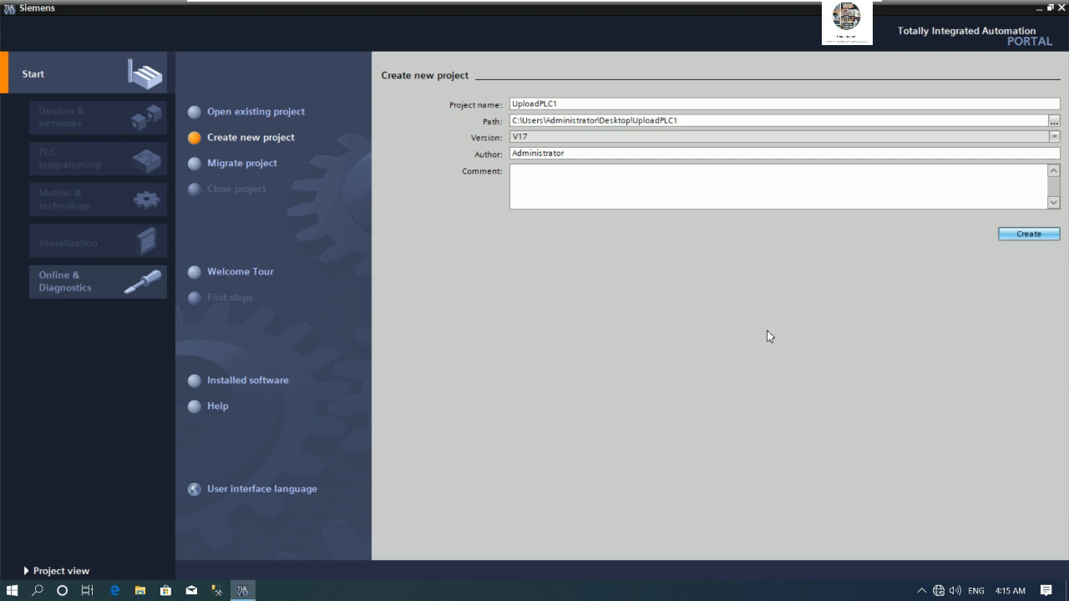
click(1027, 234)
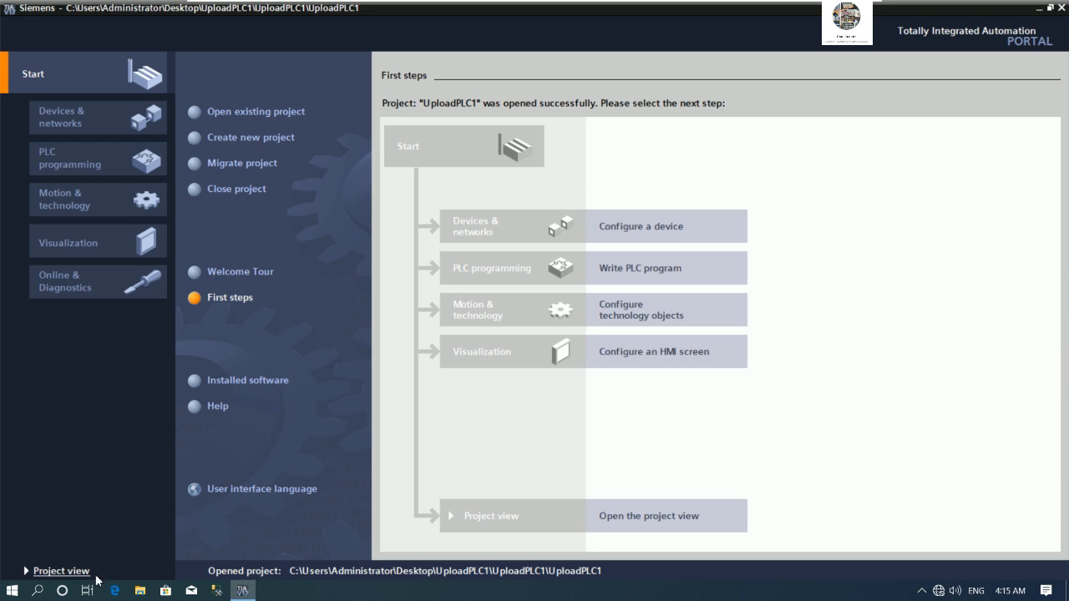
mouse_move(596, 409)
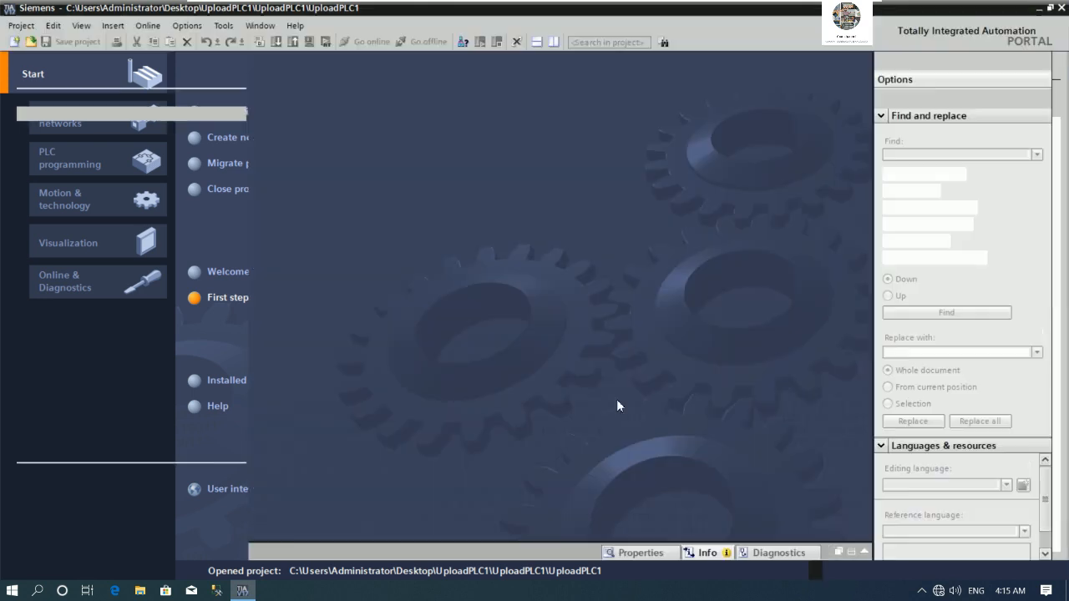
Open the Accessible devices search from the project view toolbar.
click(28, 569)
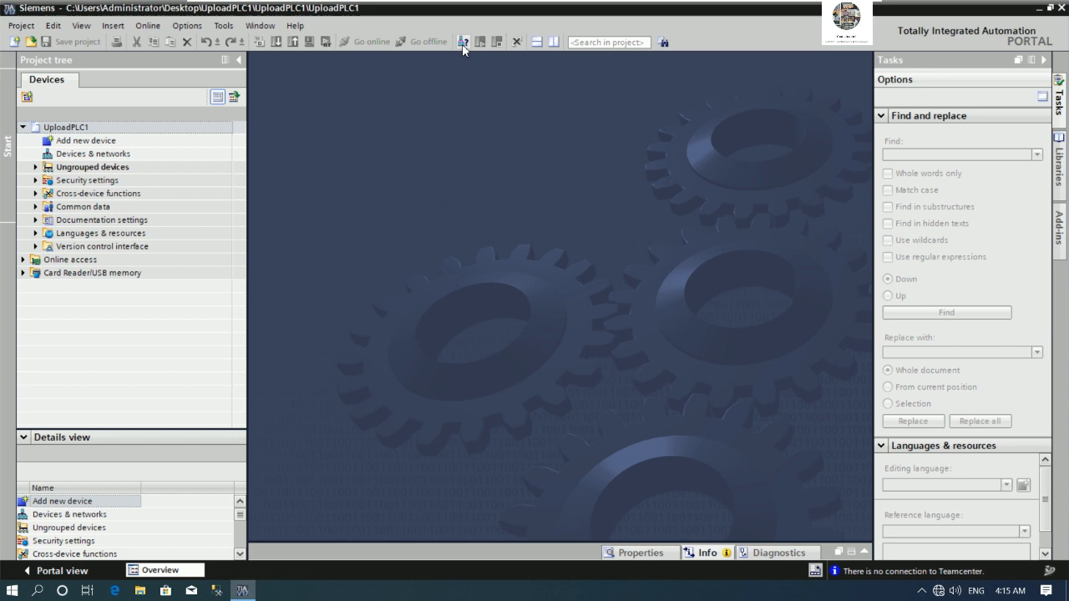
mouse_move(464, 41)
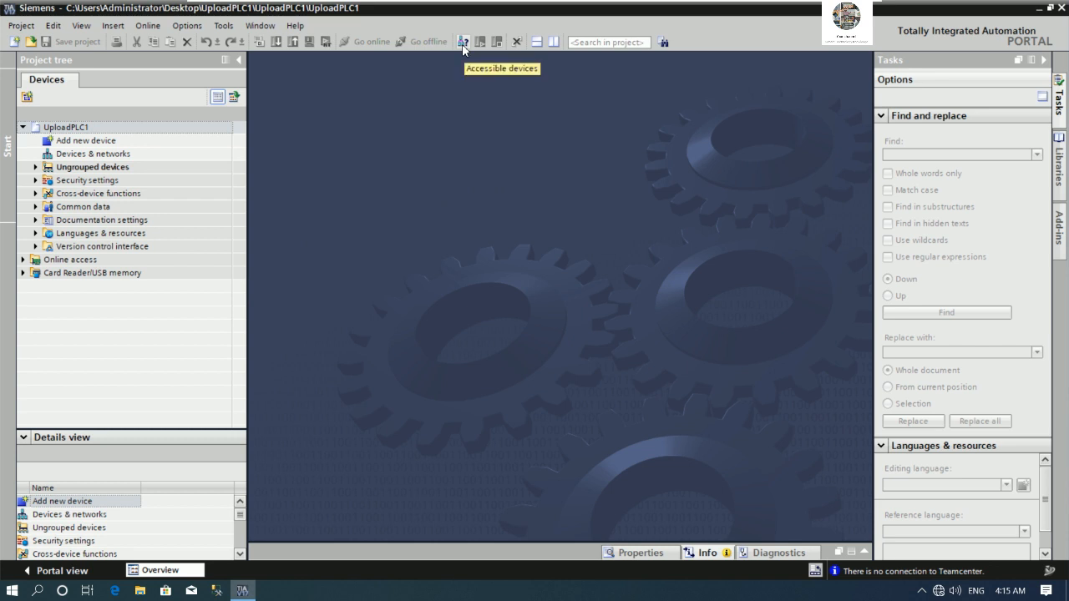
mouse_move(564, 250)
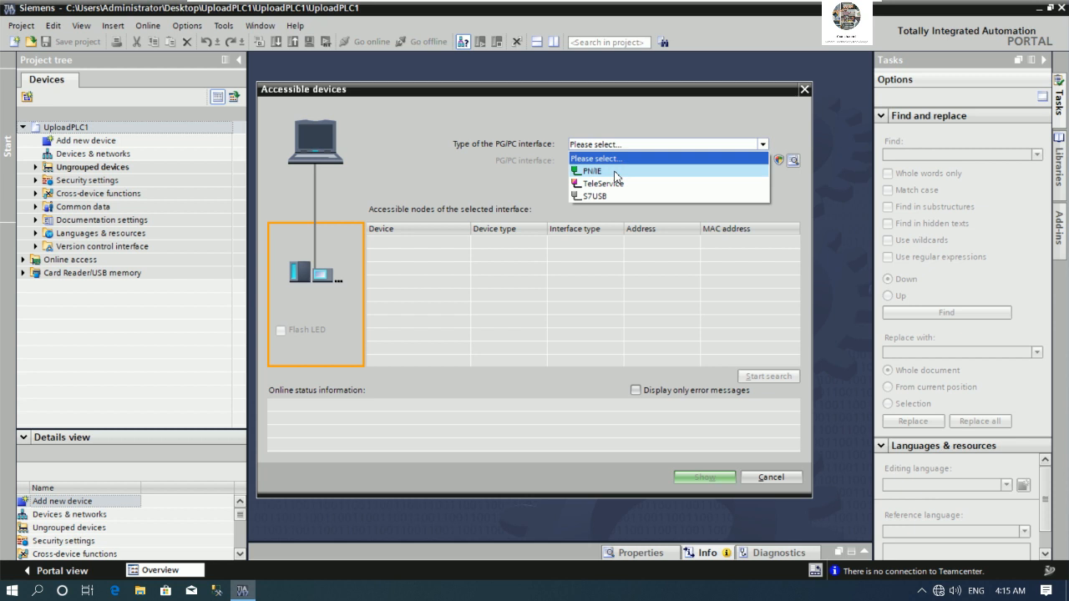
Scan the PN/IE network and select the S7-1500 node at 192.168.0.1.
click(591, 170)
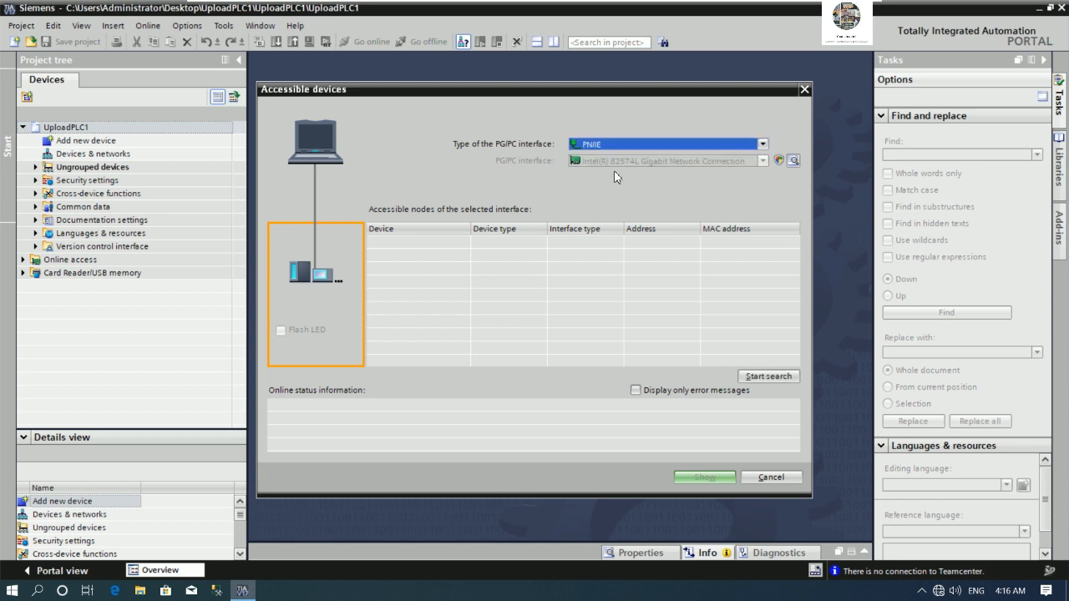
mouse_move(743, 395)
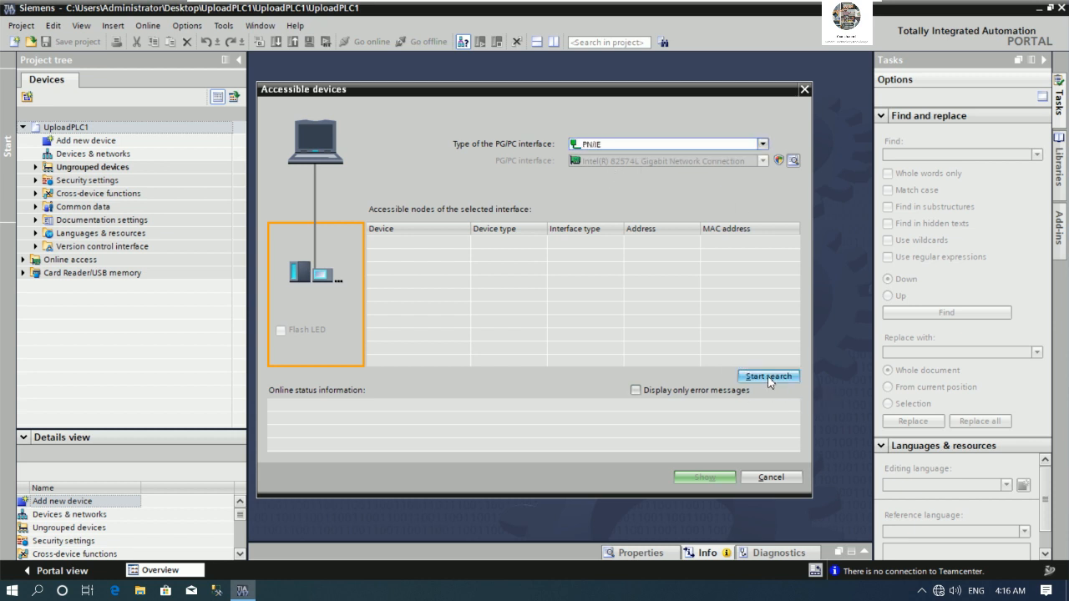
click(767, 376)
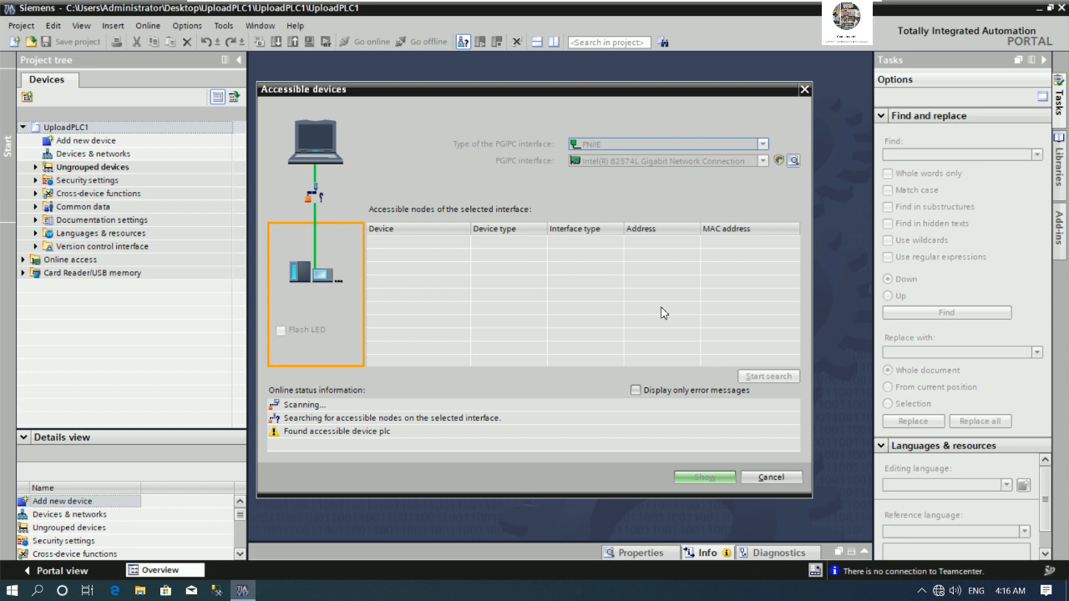
click(767, 376)
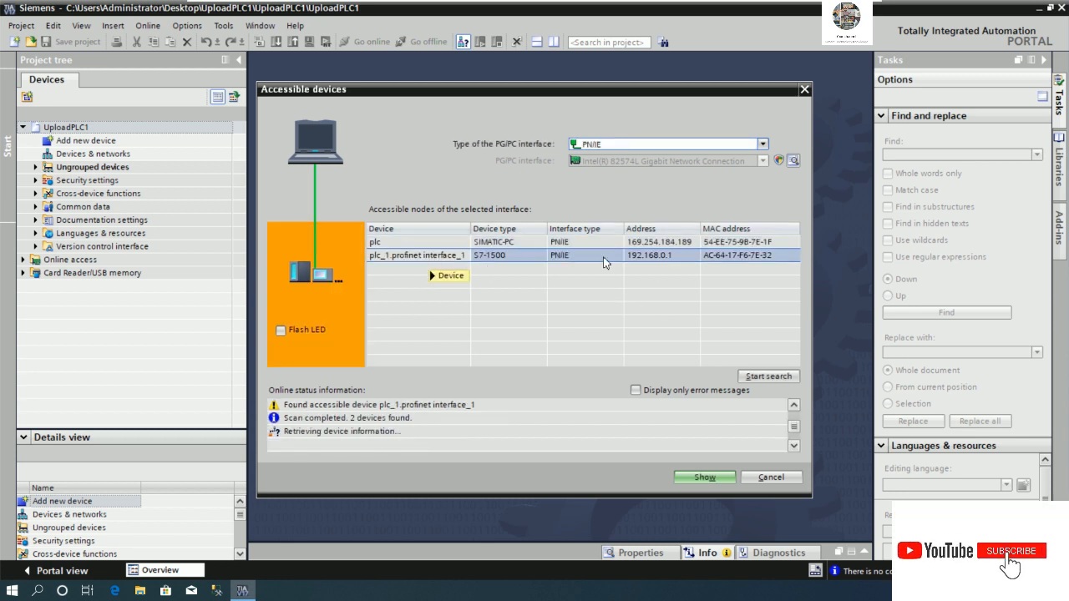
mouse_move(559, 267)
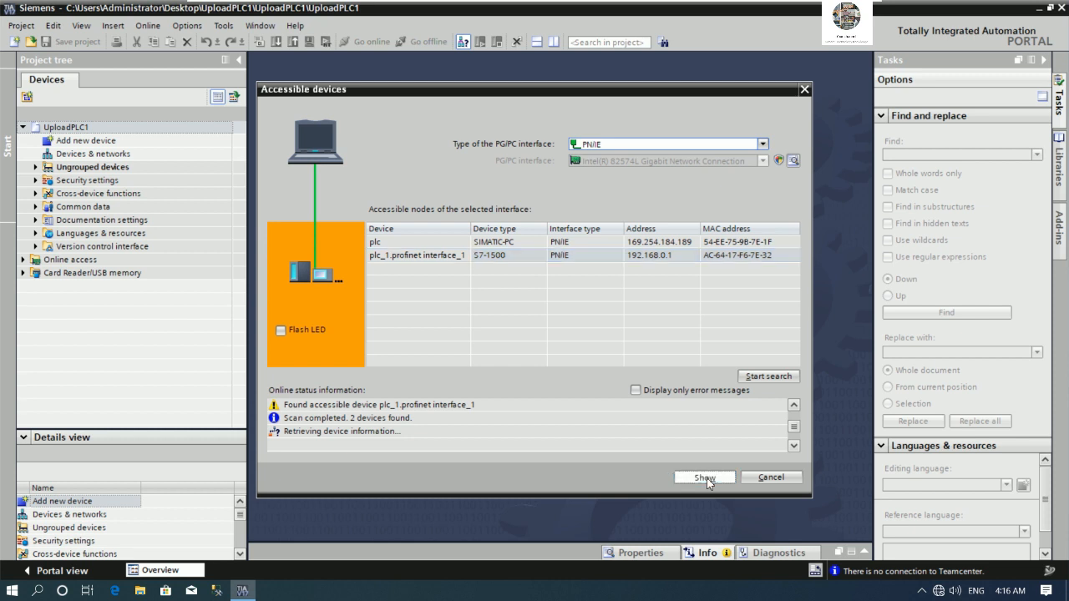
Show the S7-1500 under online access, accepting an extra PC IP address in its subnet.
click(704, 476)
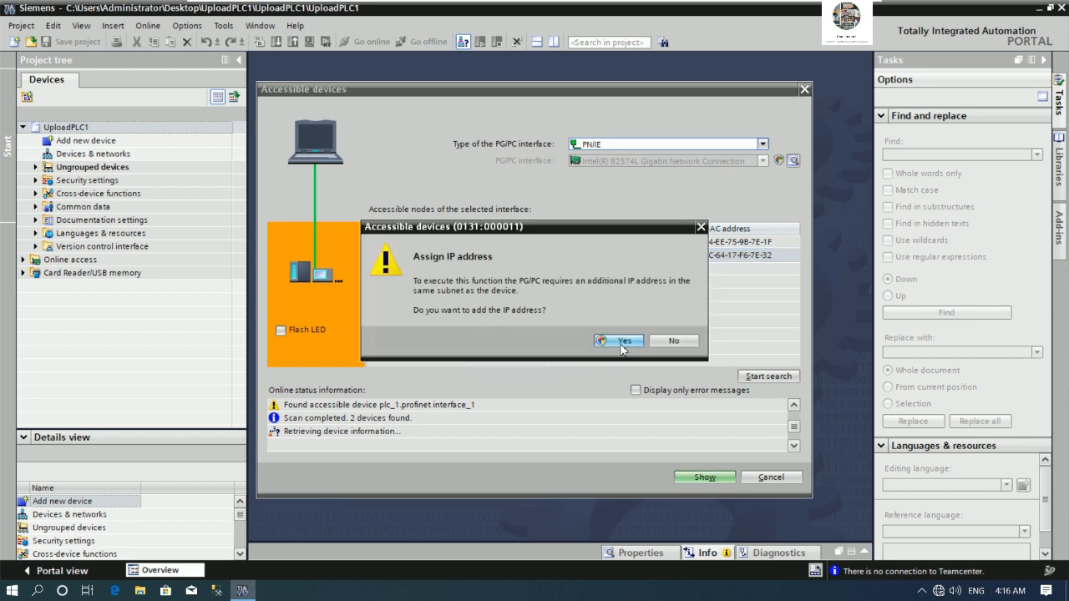
click(620, 341)
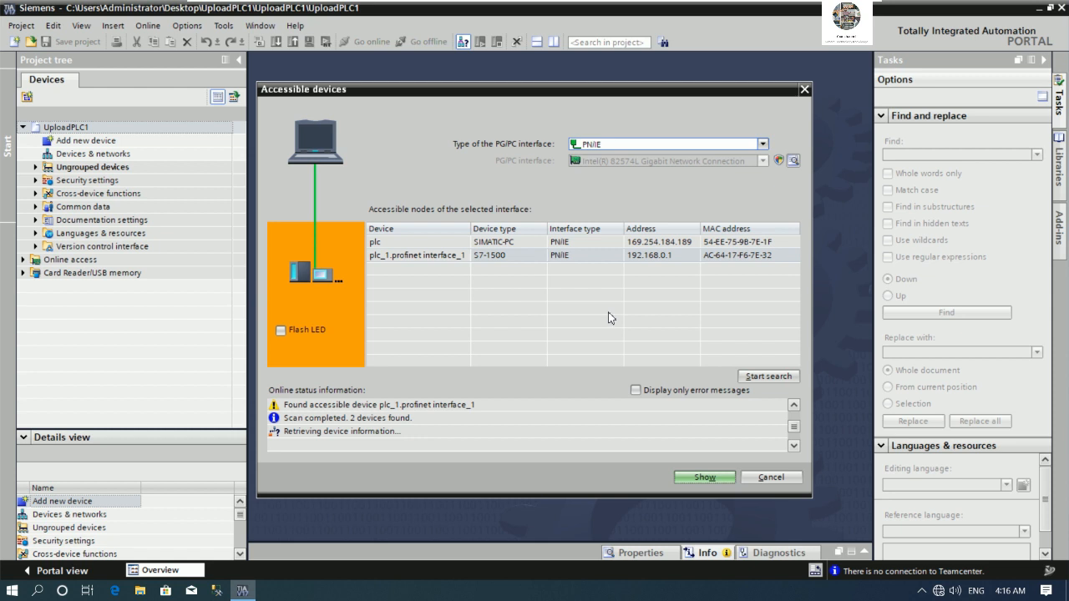
mouse_move(608, 318)
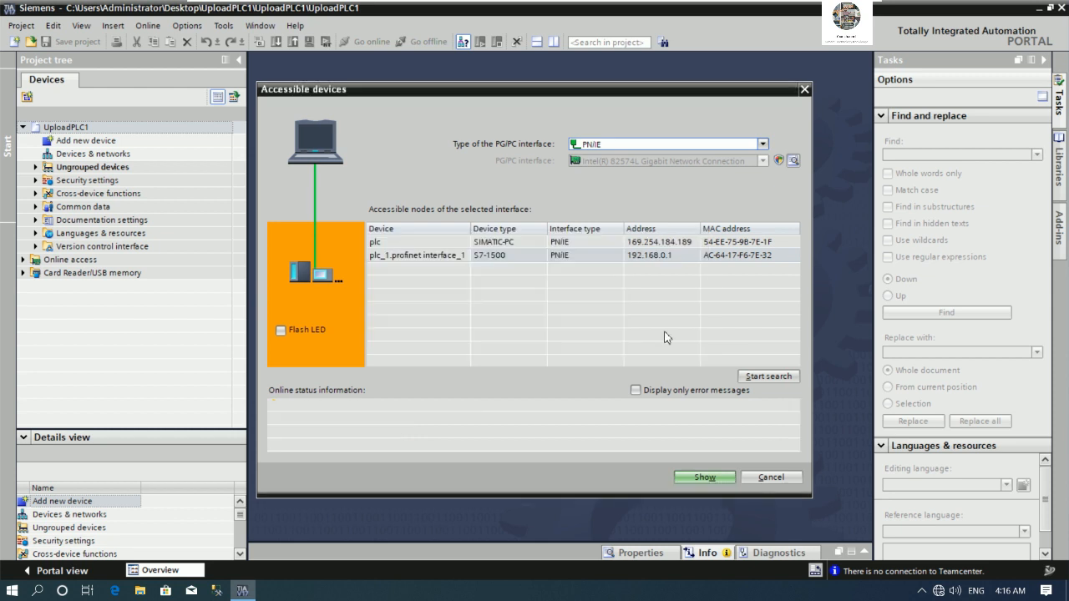
mouse_move(662, 337)
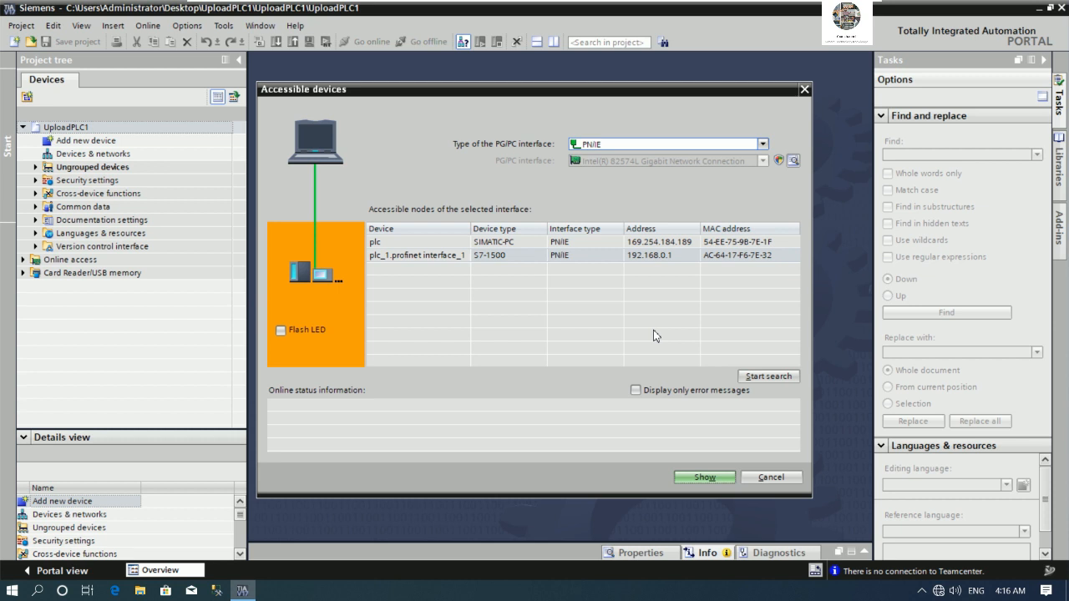
click(770, 477)
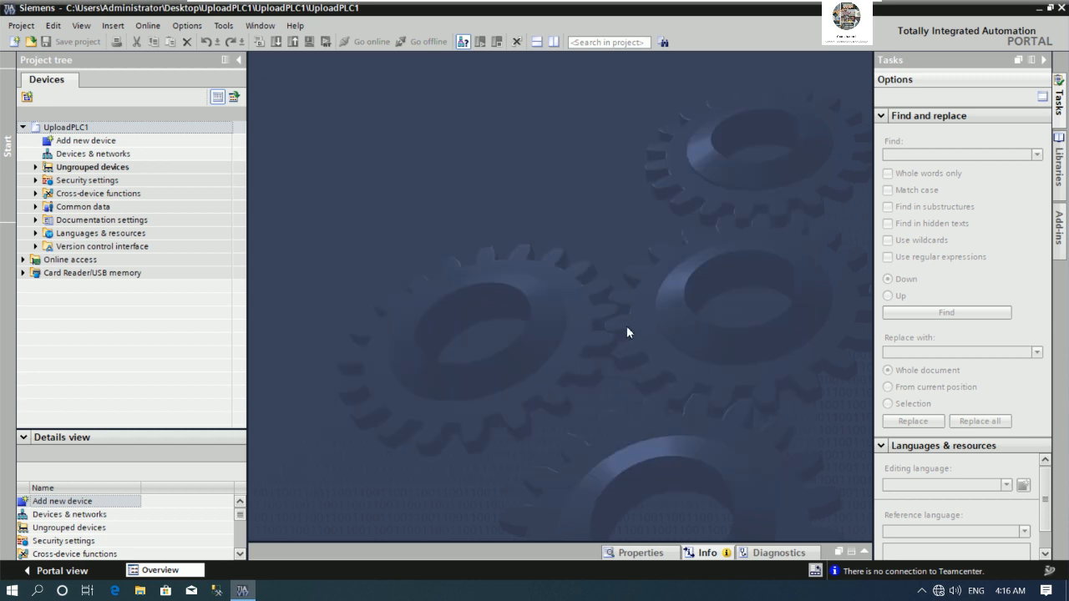
mouse_move(345, 220)
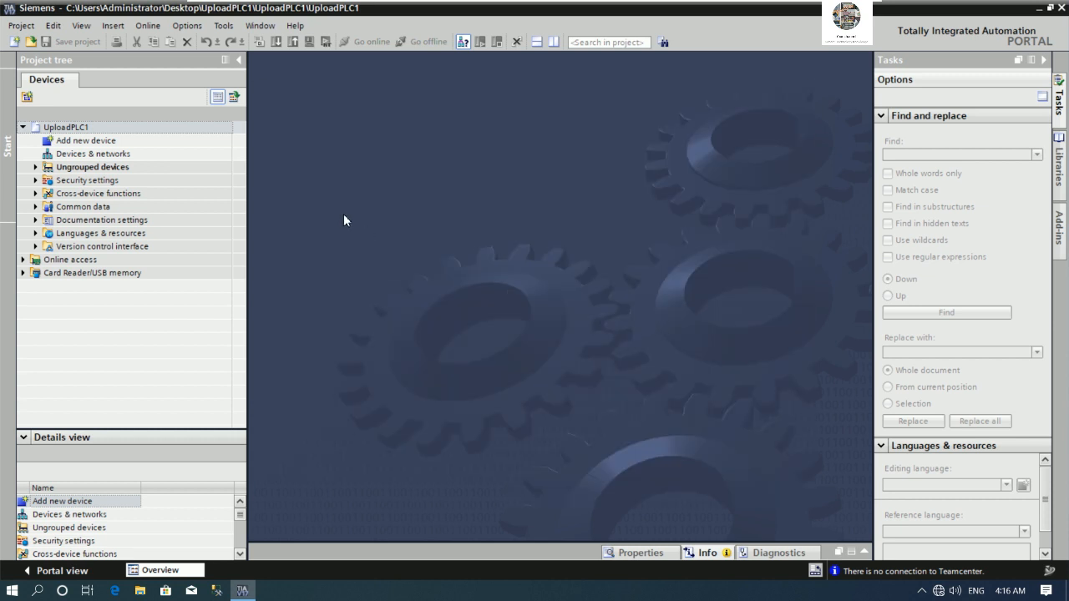
Review the expanded 192.168.0.1 interface under Online access in the project tree.
click(23, 259)
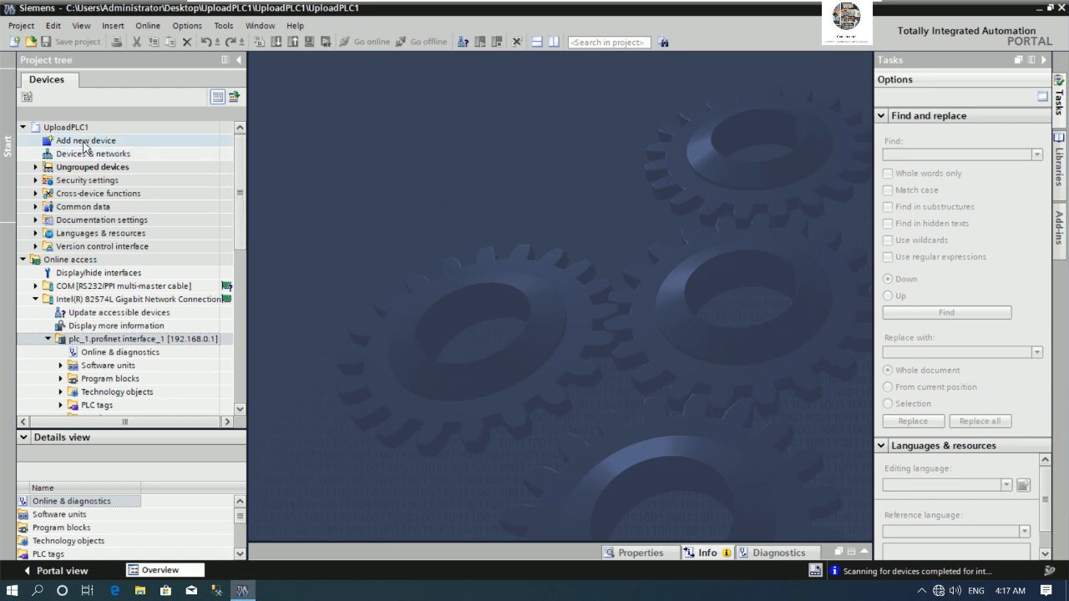
click(86, 140)
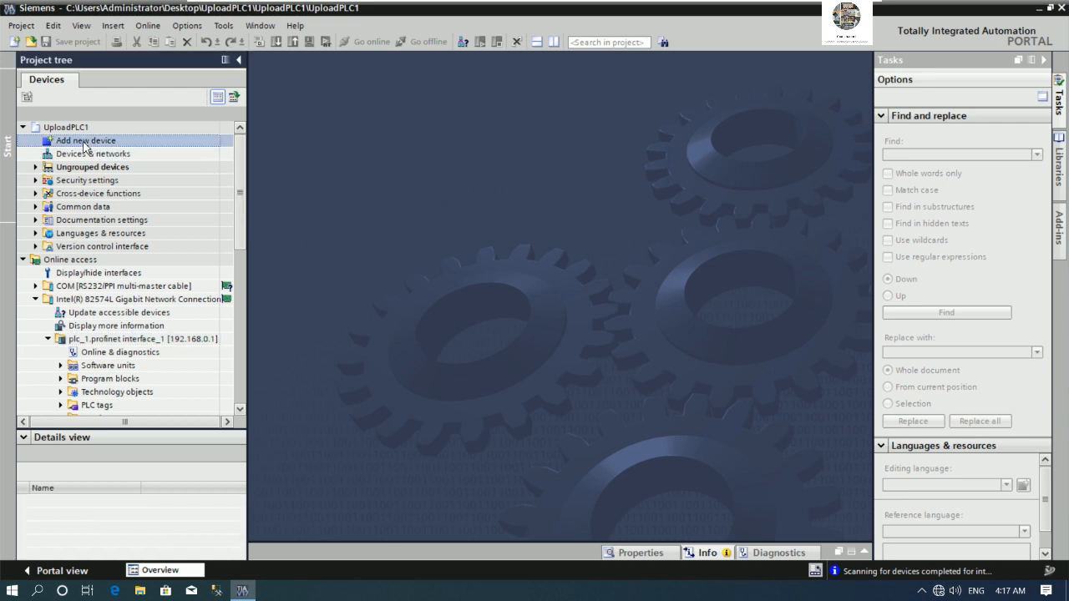
mouse_move(136, 141)
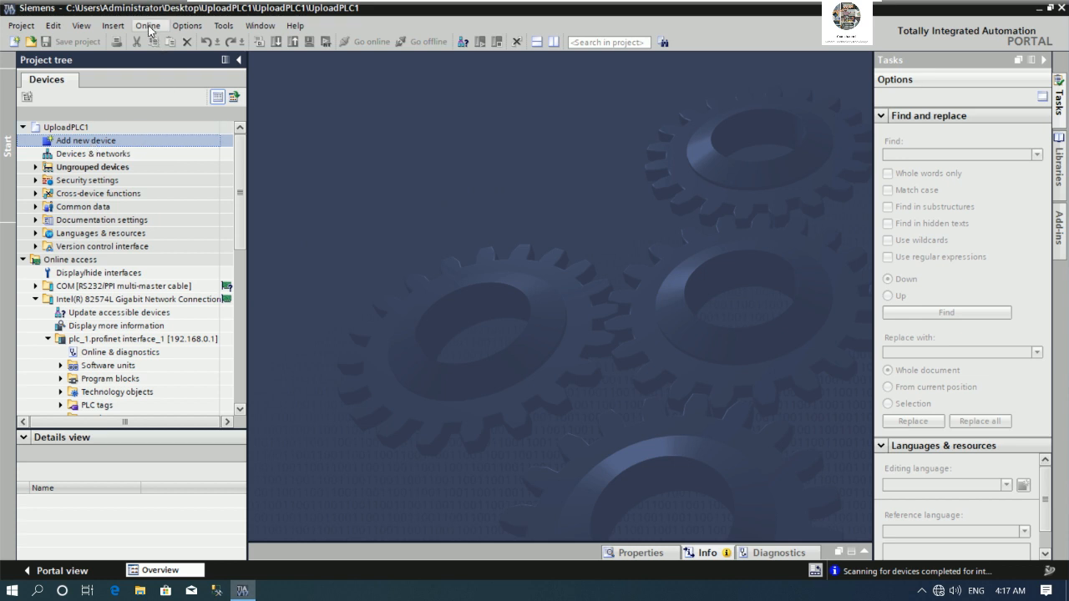
Open the Online menu to reach Upload device as new station.
click(148, 25)
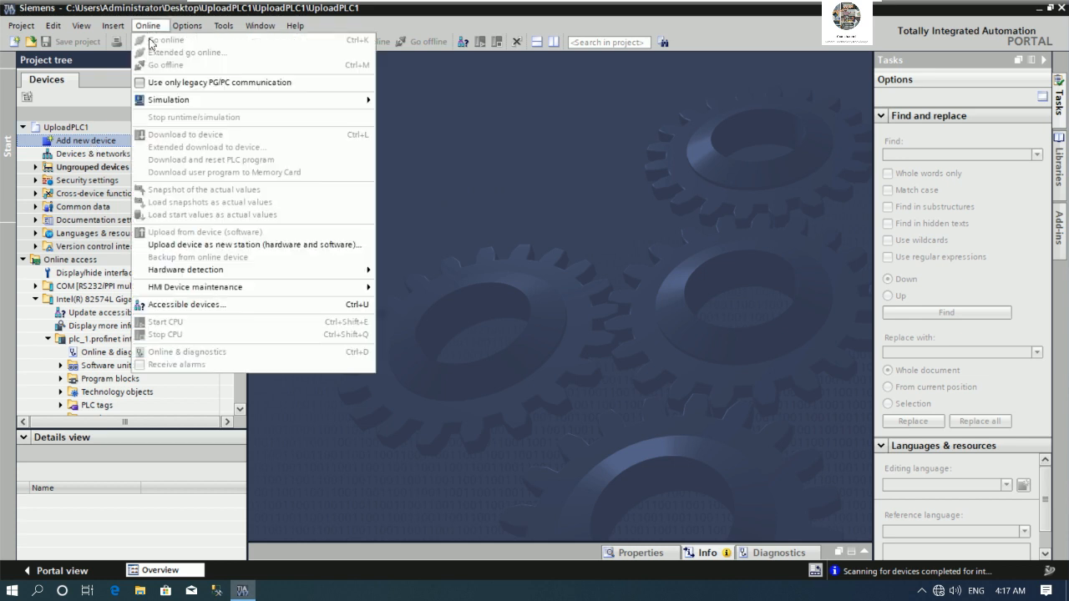
mouse_move(219, 256)
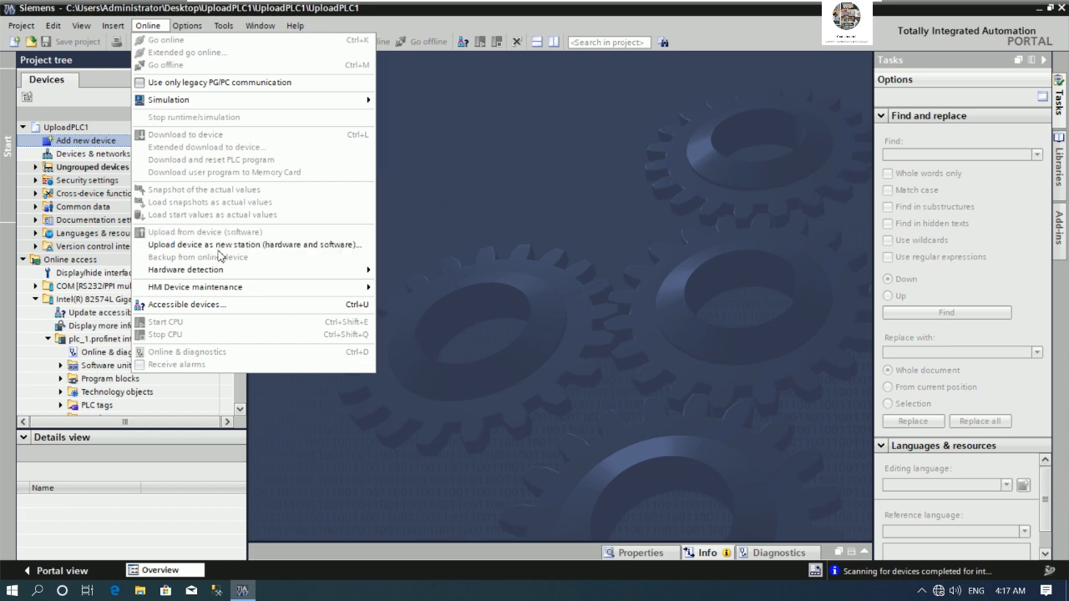
mouse_move(221, 244)
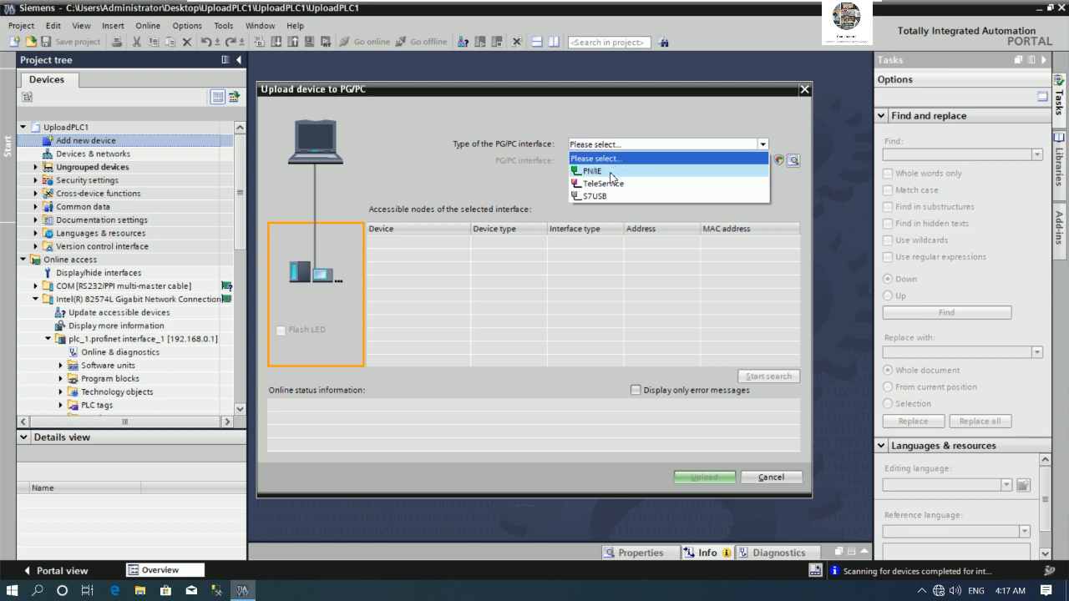
Search the PN/IE network and select the found CPU 1515-2 PN at 192.168.0.1.
click(595, 171)
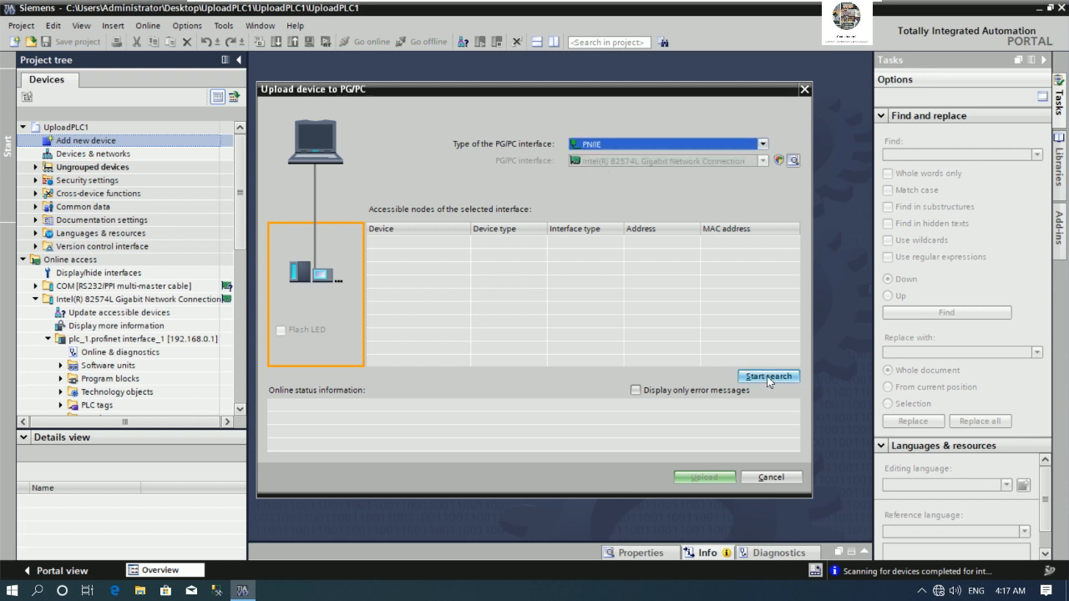
click(766, 376)
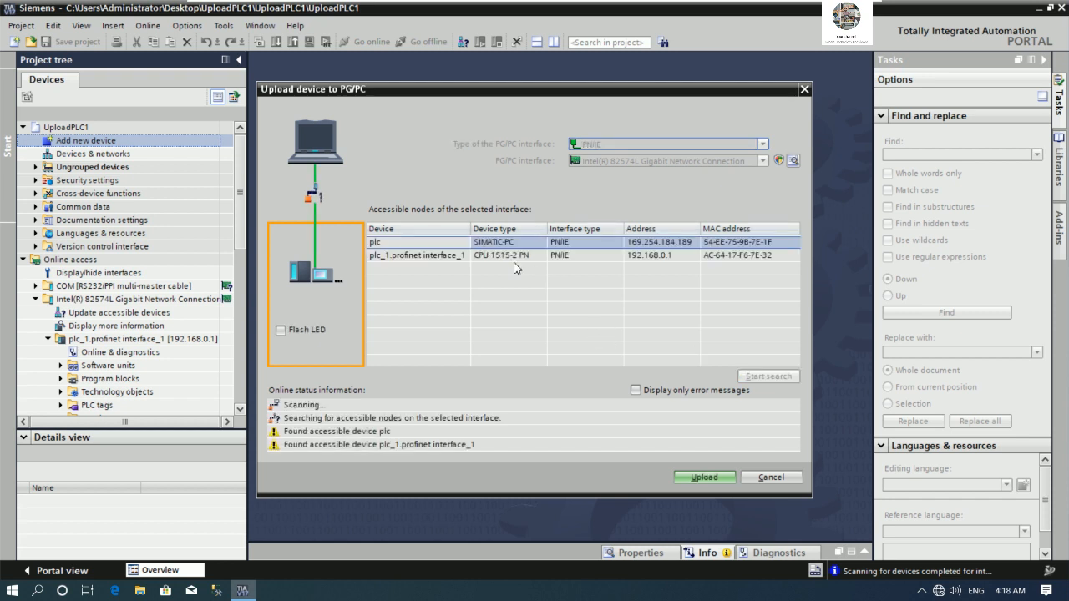
click(418, 254)
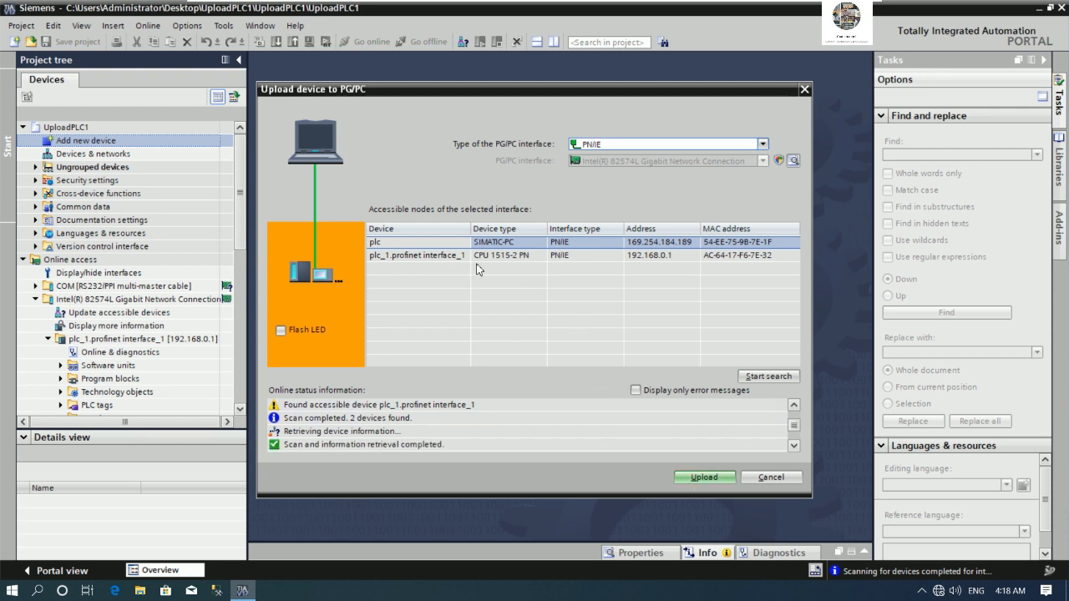
Upload the CPU 1515-2 PN as a new station, trusting the PLC's certificate.
click(703, 477)
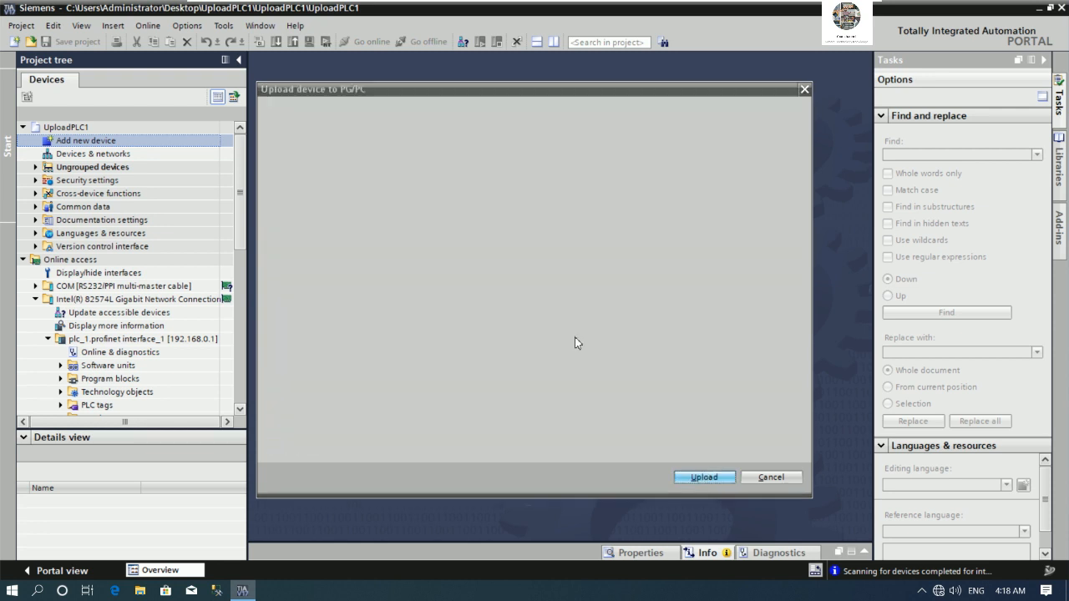
click(703, 477)
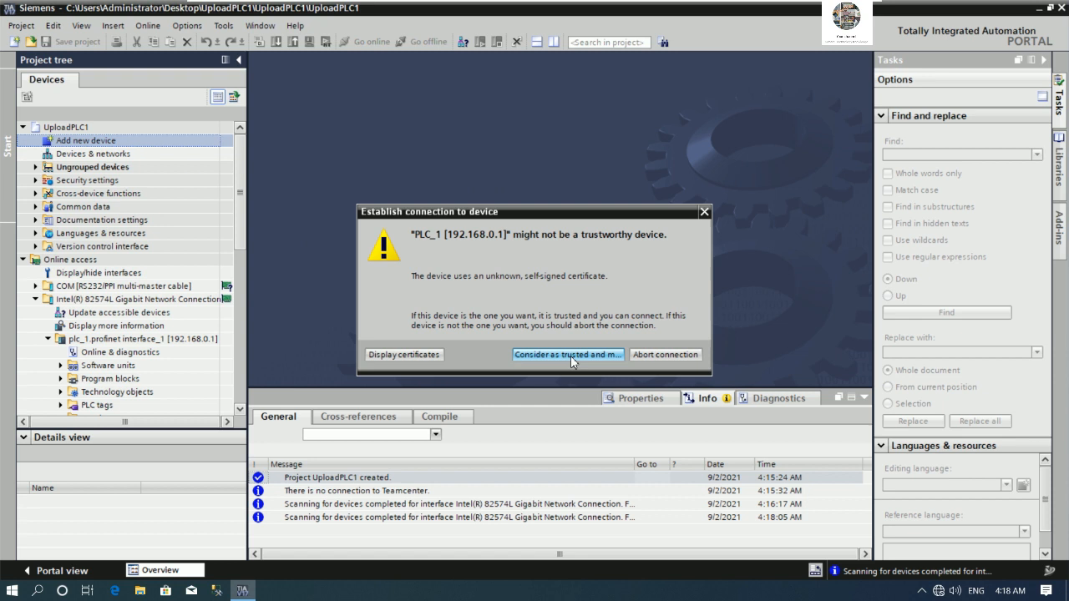
click(567, 354)
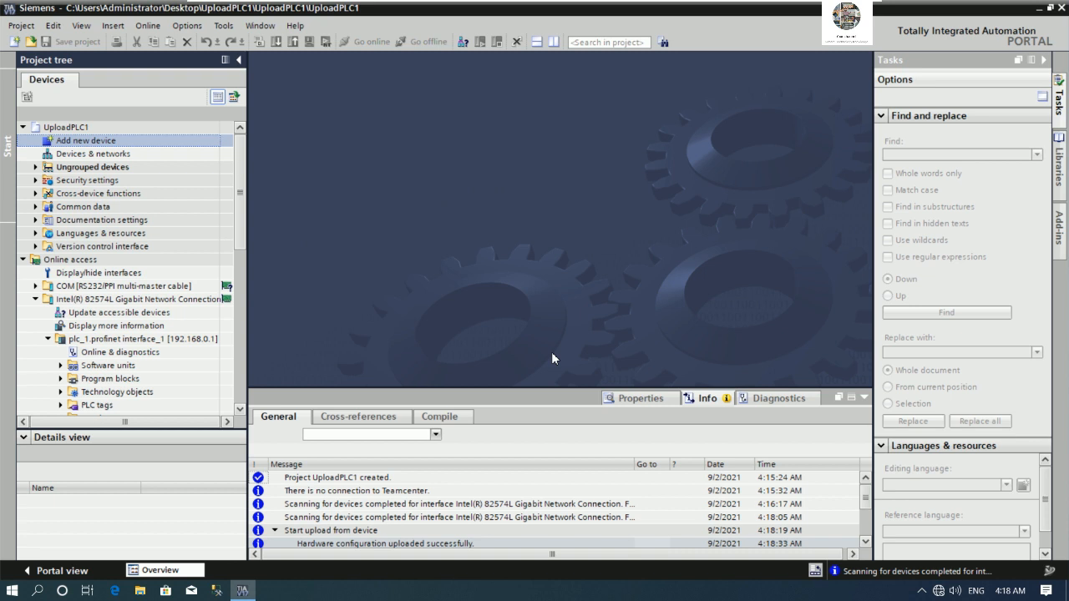
mouse_move(596, 335)
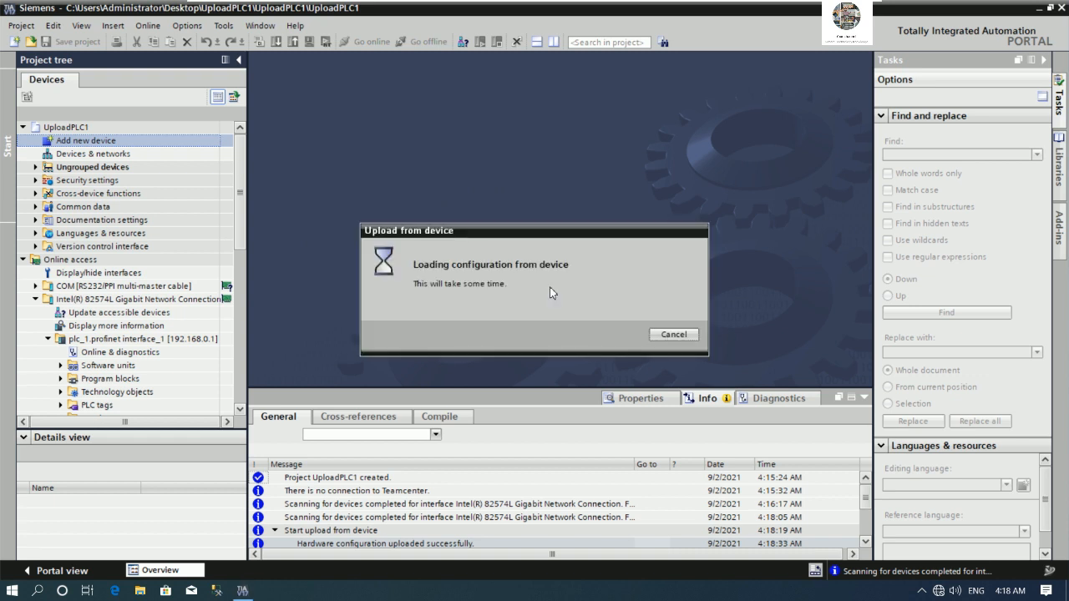
mouse_move(747, 315)
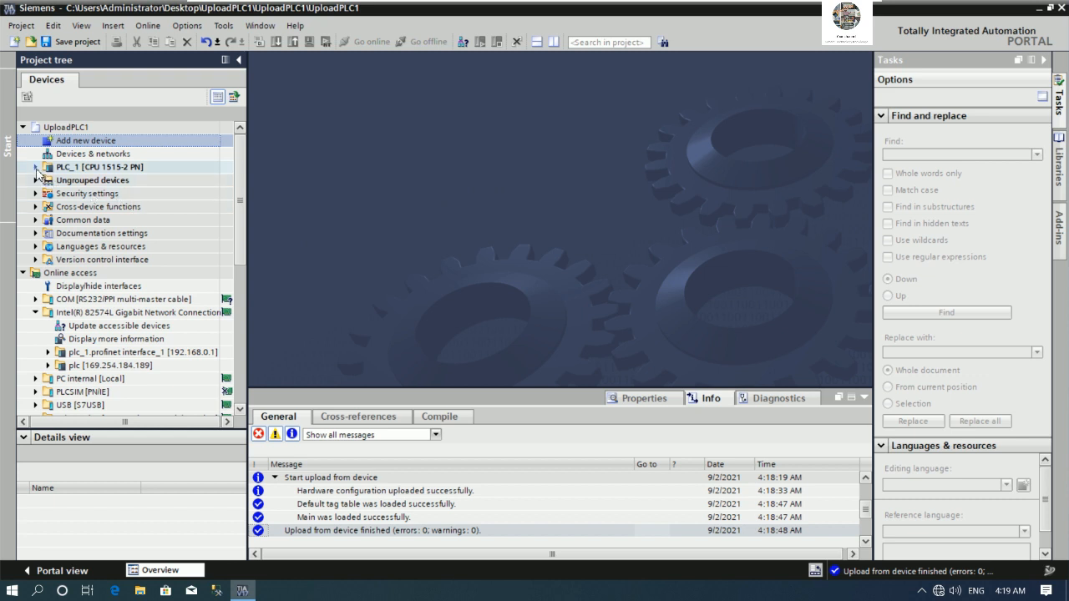
Open PLC_1's device configuration, inspect the DQ 16x24VDC module, and expand PLC tags.
click(36, 167)
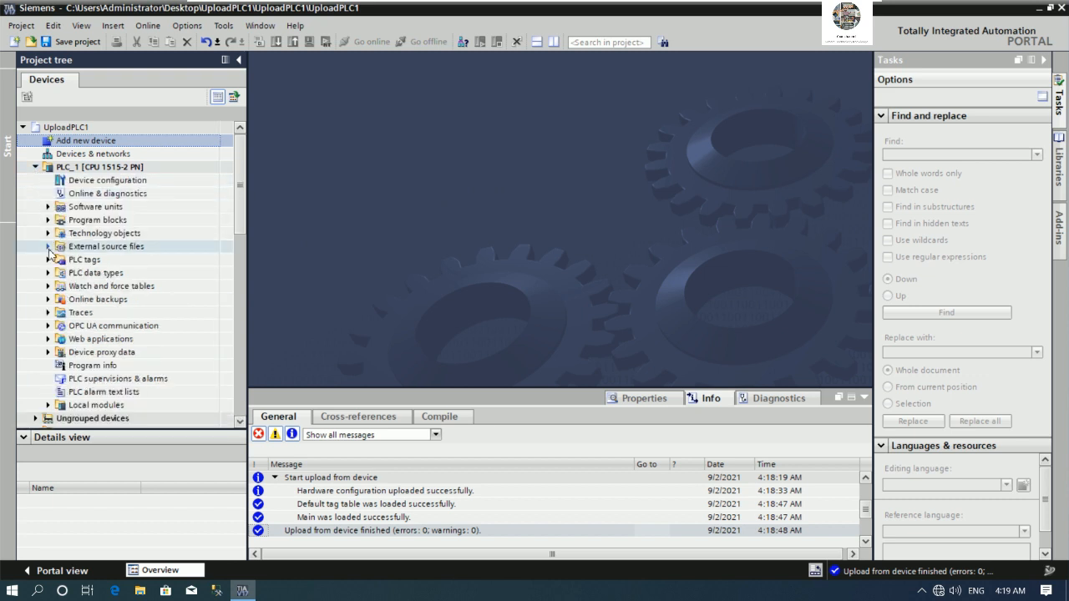
click(107, 179)
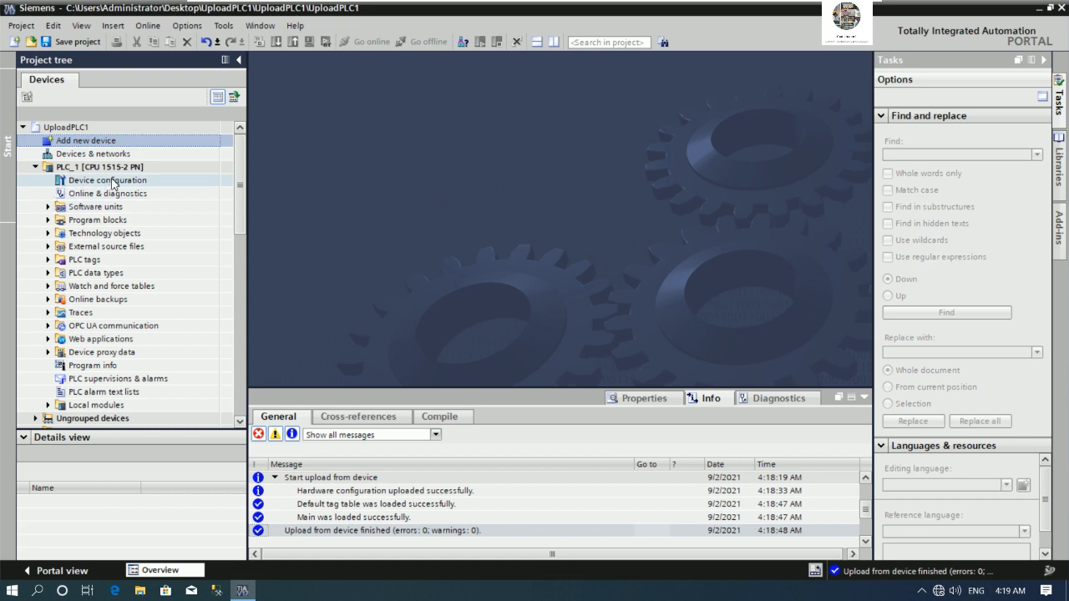
click(107, 180)
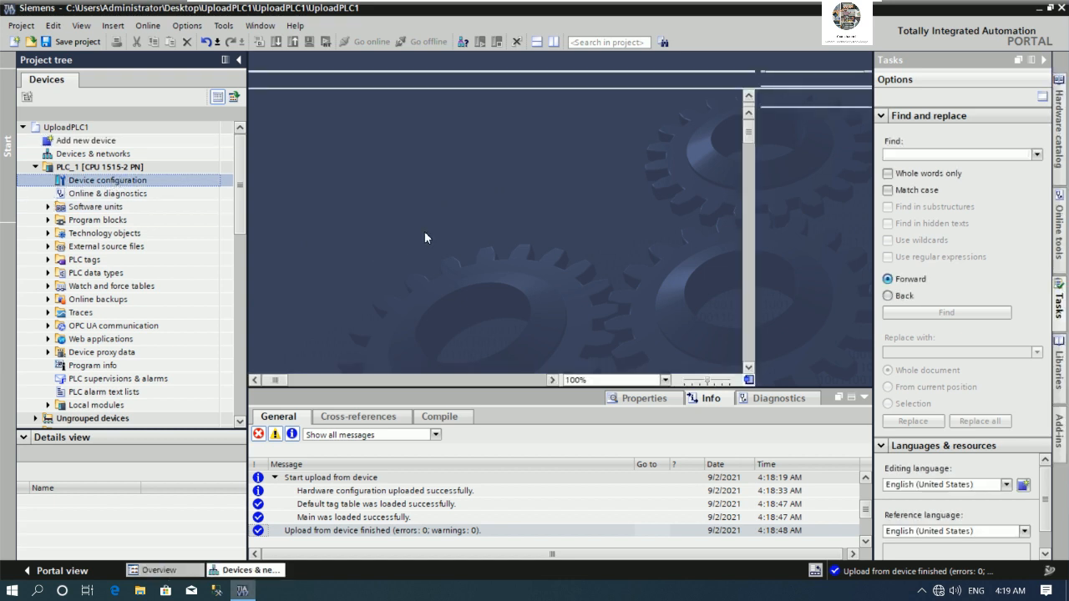
mouse_move(538, 230)
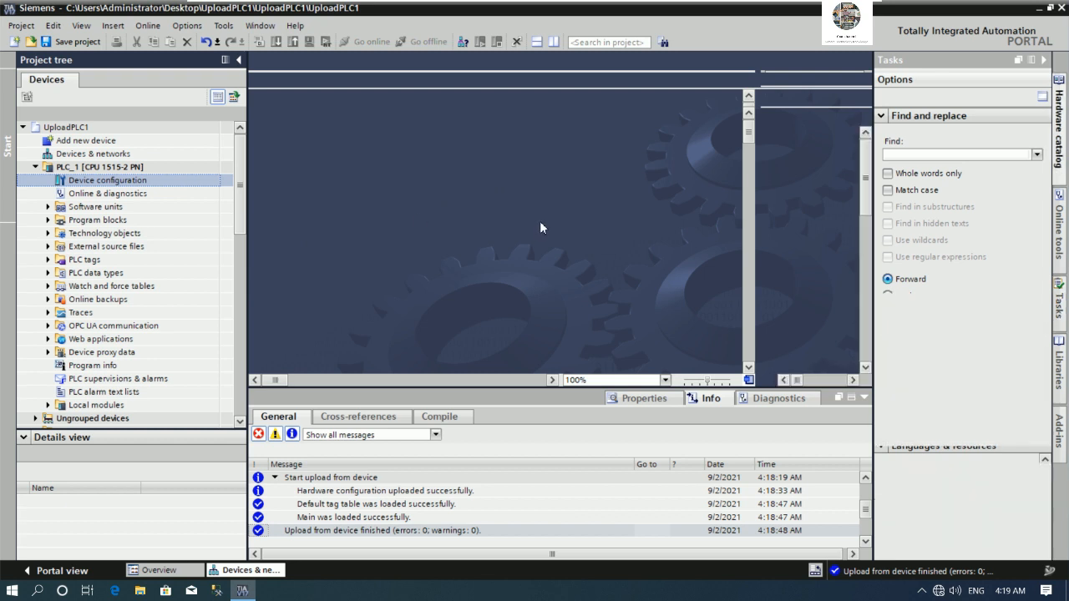
double_click(108, 180)
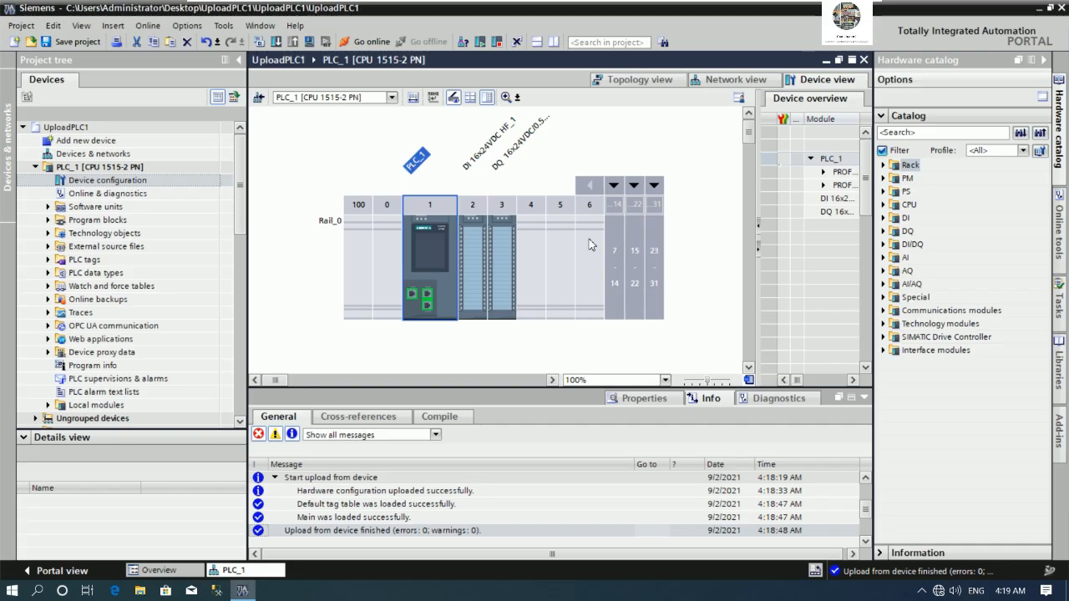
click(472, 267)
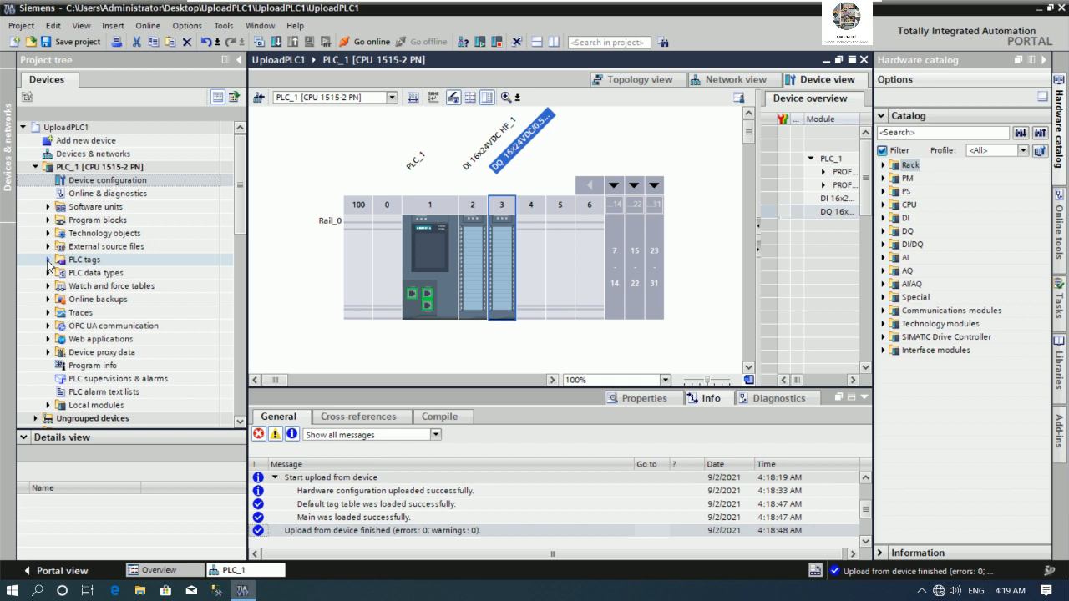
click(48, 259)
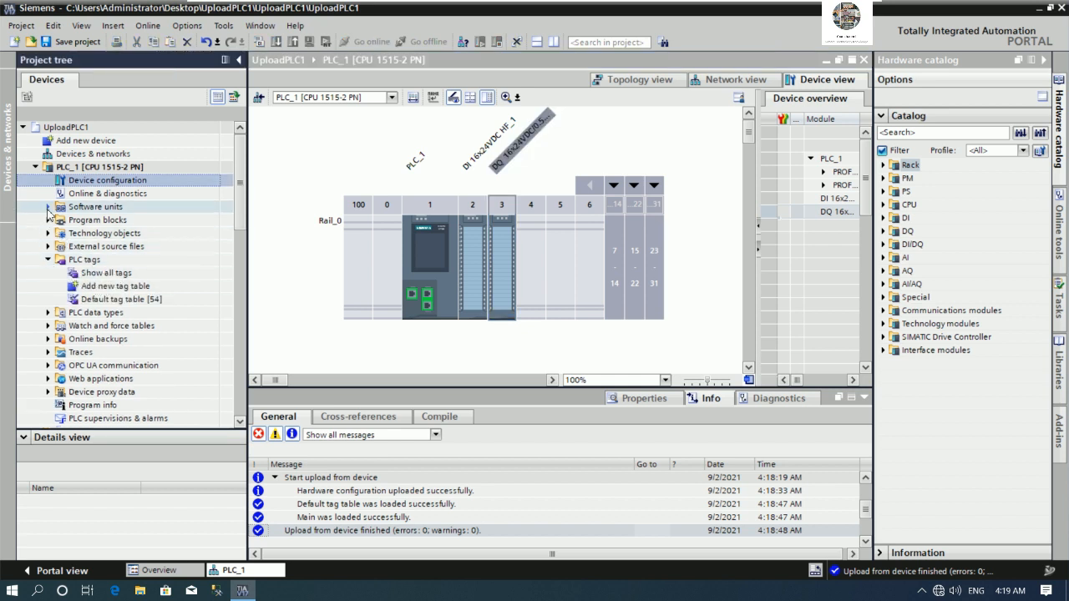
Show all PLC tags: STOP %I0.0, START %I0.1, RELAY1 %Q0.0.
double_click(106, 272)
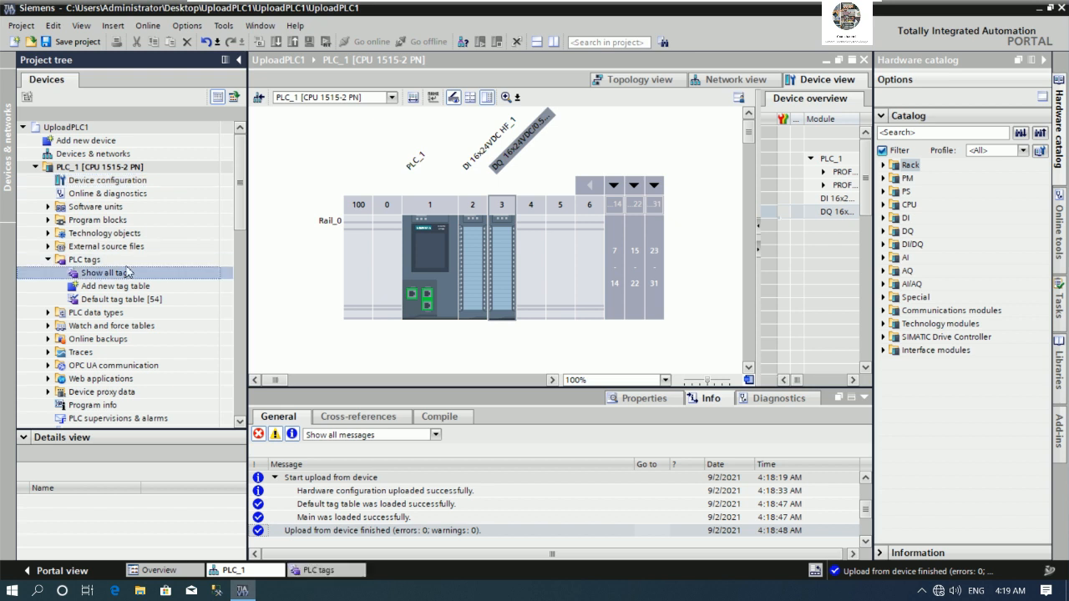
click(106, 272)
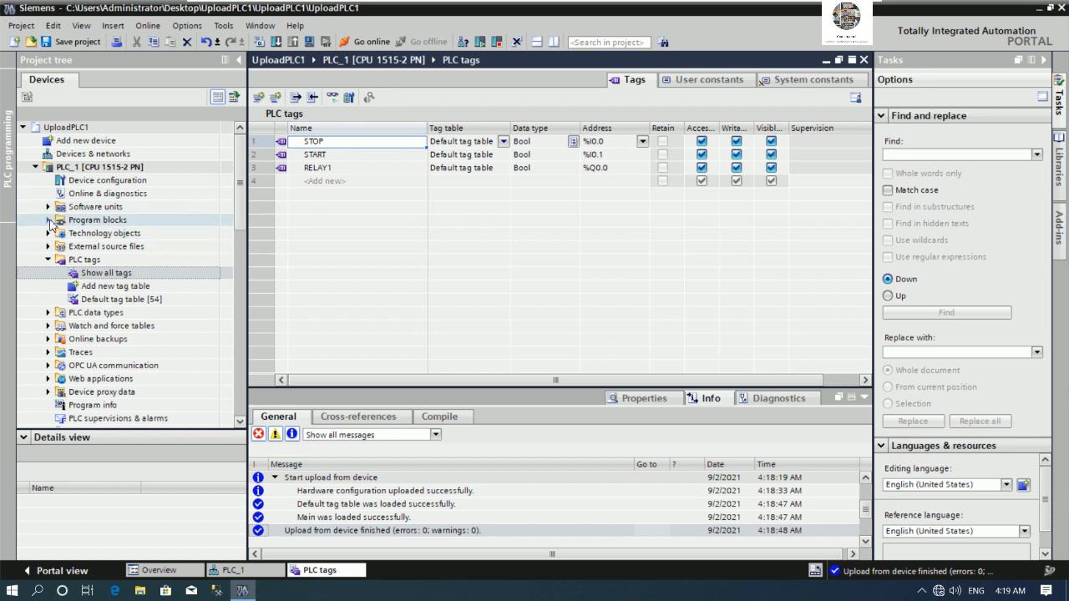
Expand PLC_1's Program blocks folder to reveal Main [OB1].
click(47, 220)
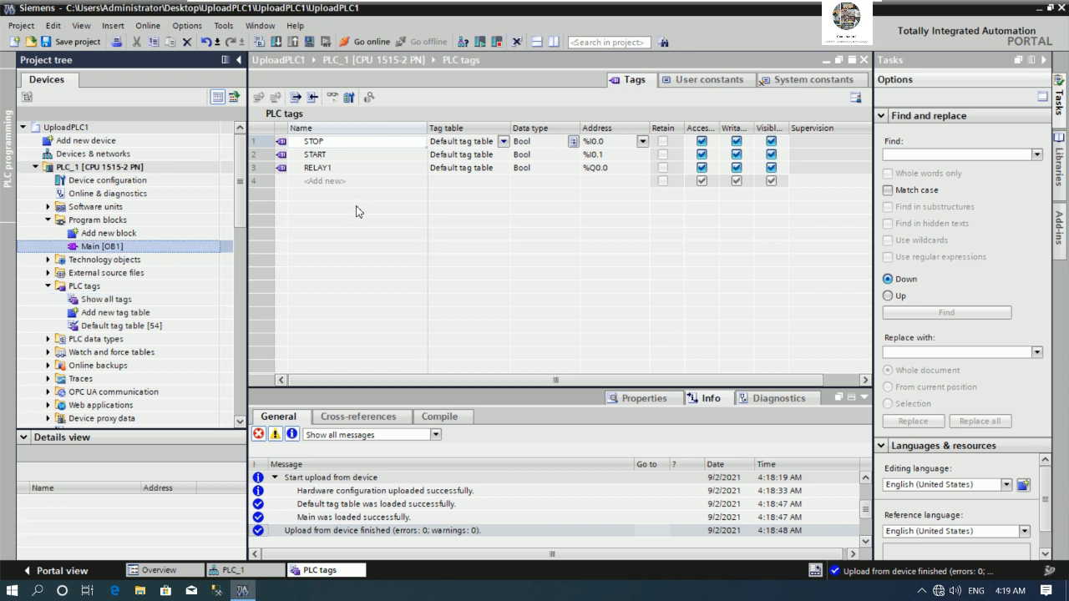
mouse_move(449, 205)
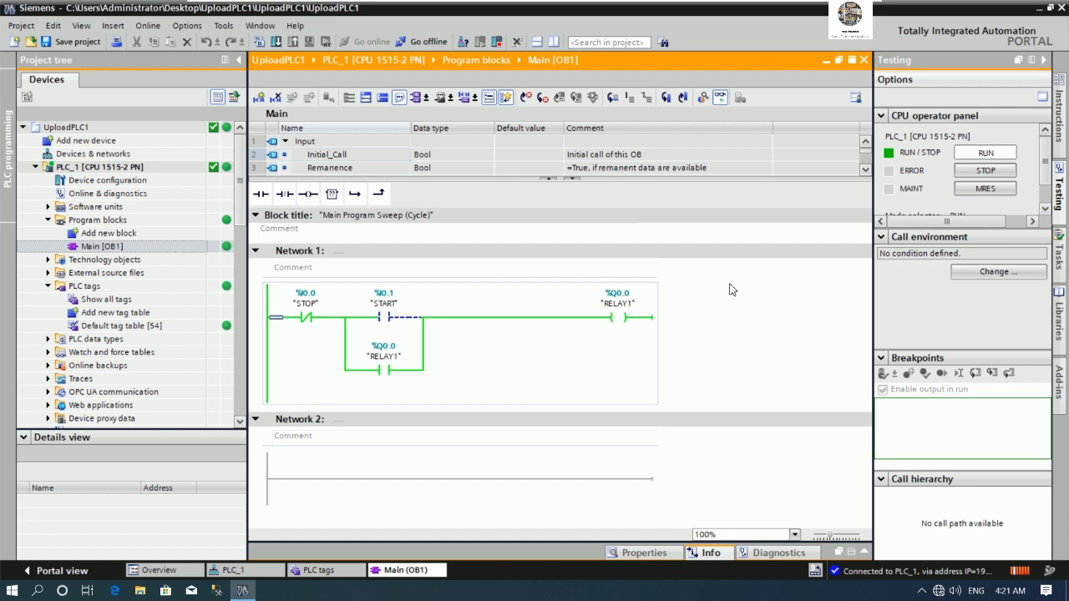
mouse_move(710, 319)
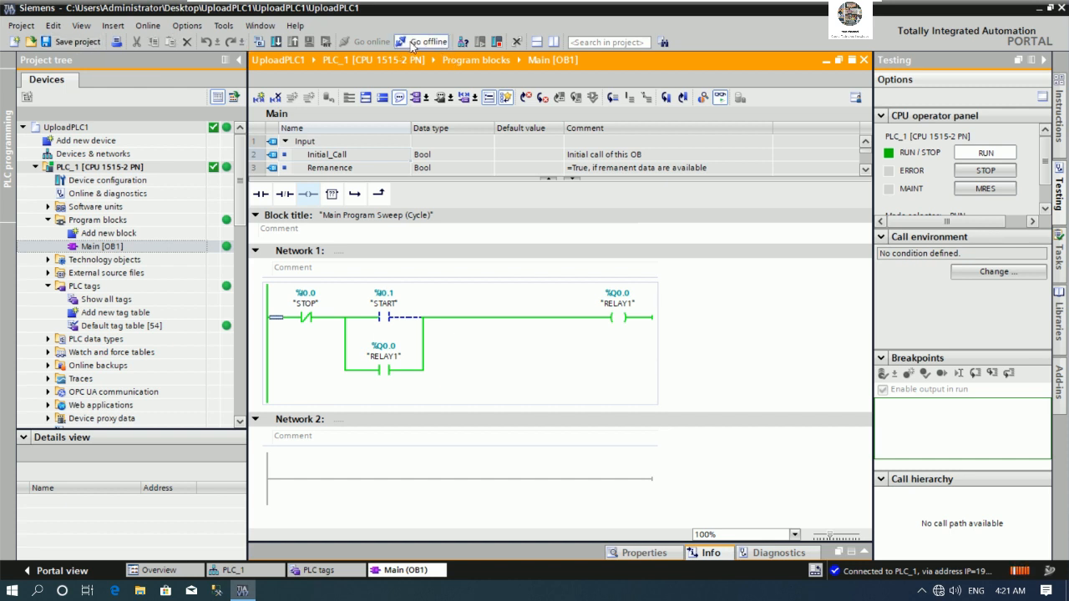
Go offline from PLC_1 and close TIA Portal V17.
click(422, 42)
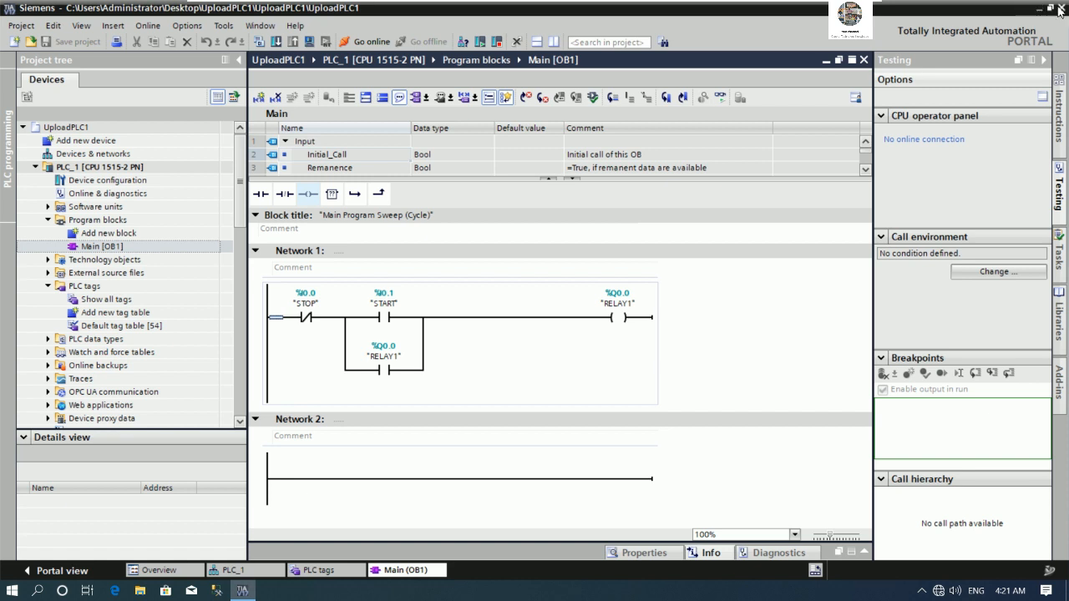
click(1060, 7)
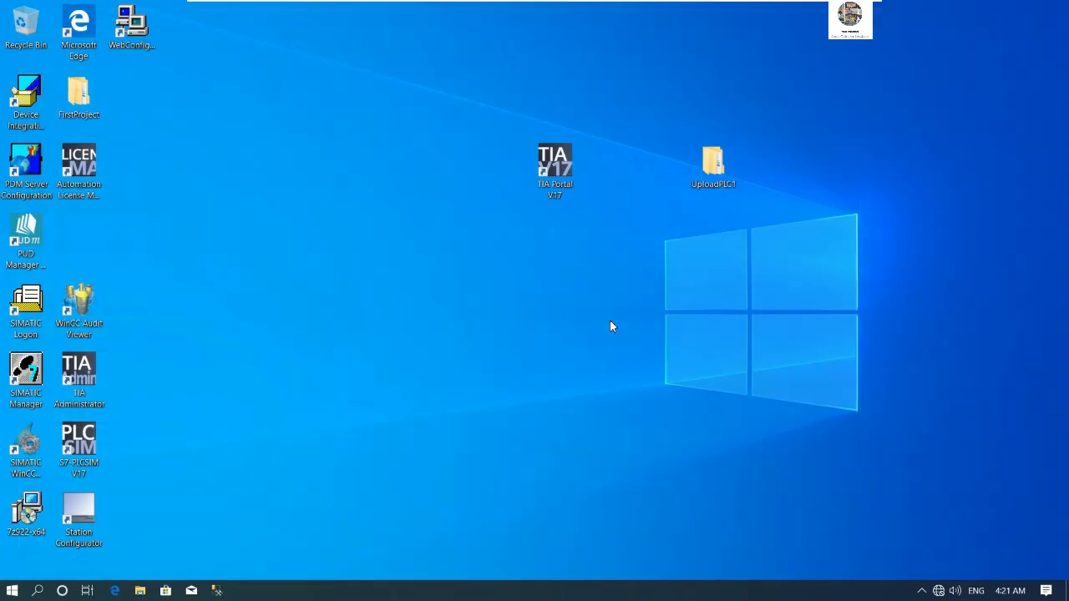
double_click(714, 163)
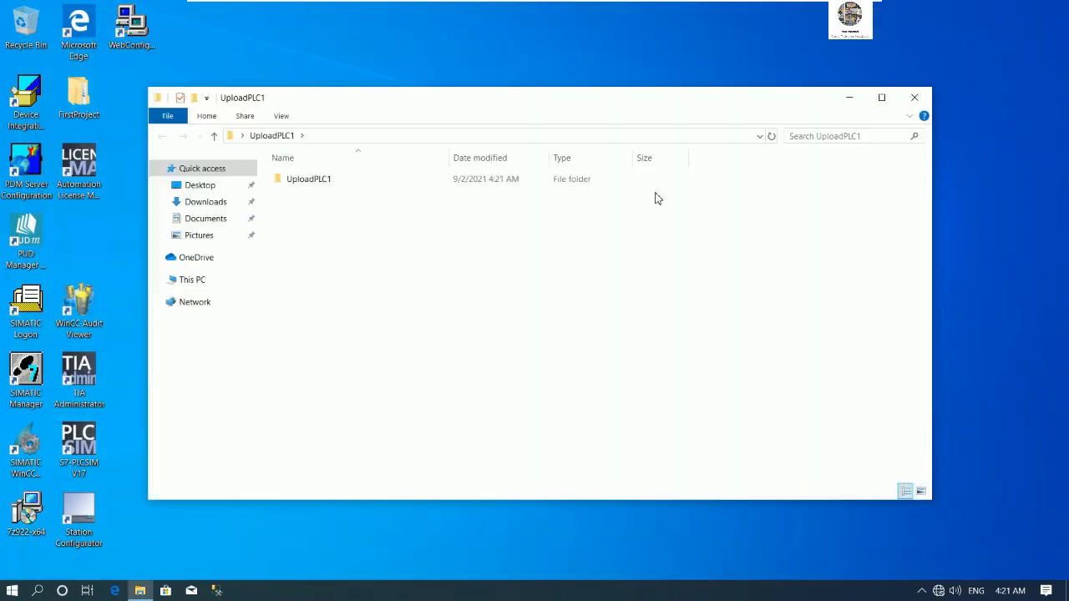
double_click(308, 179)
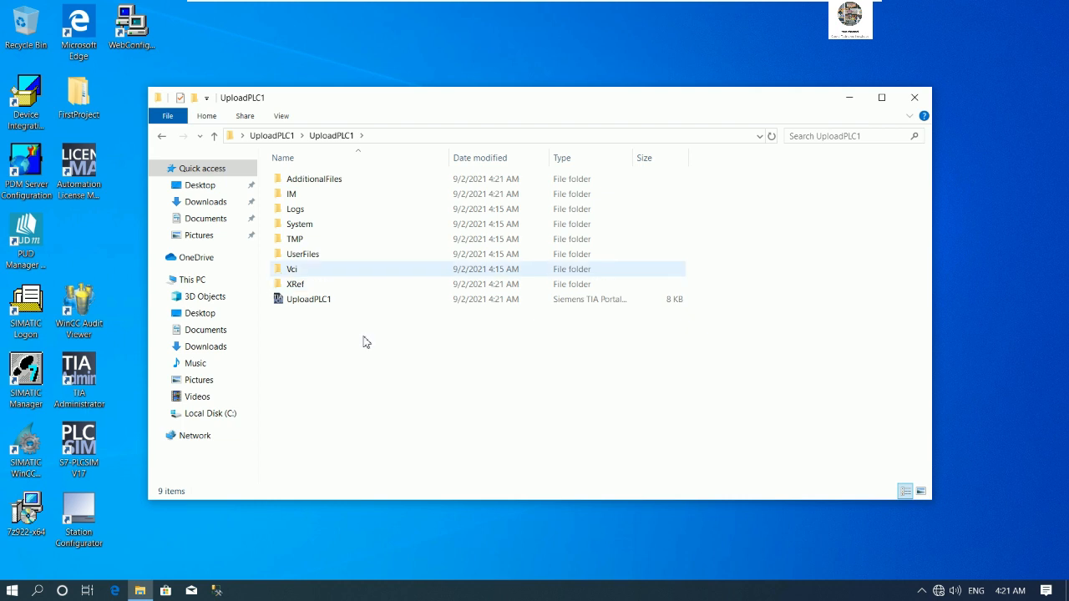
key(ctrl+a)
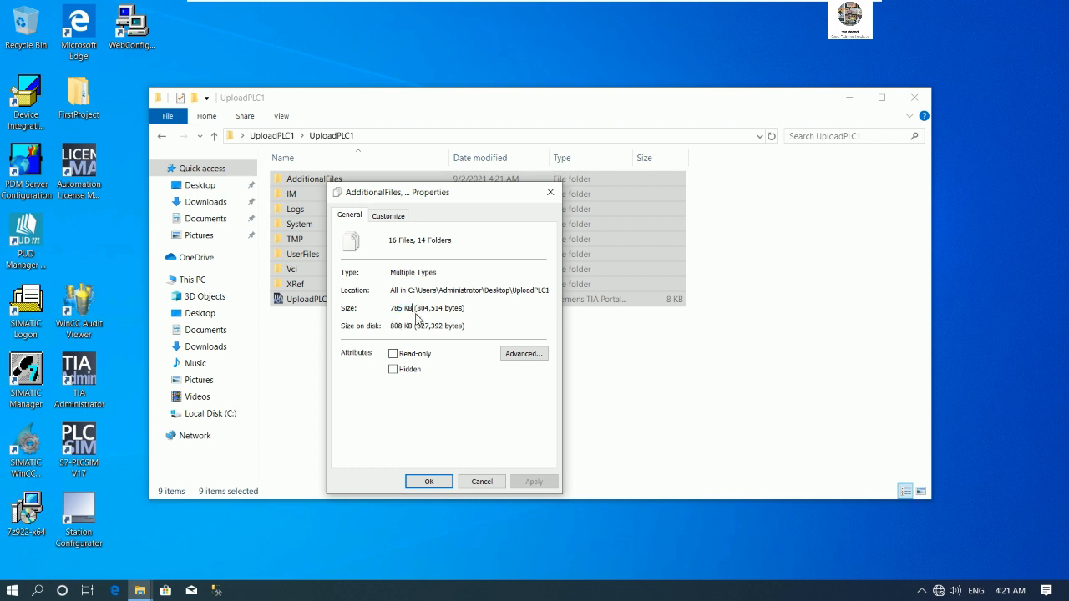
mouse_move(424, 319)
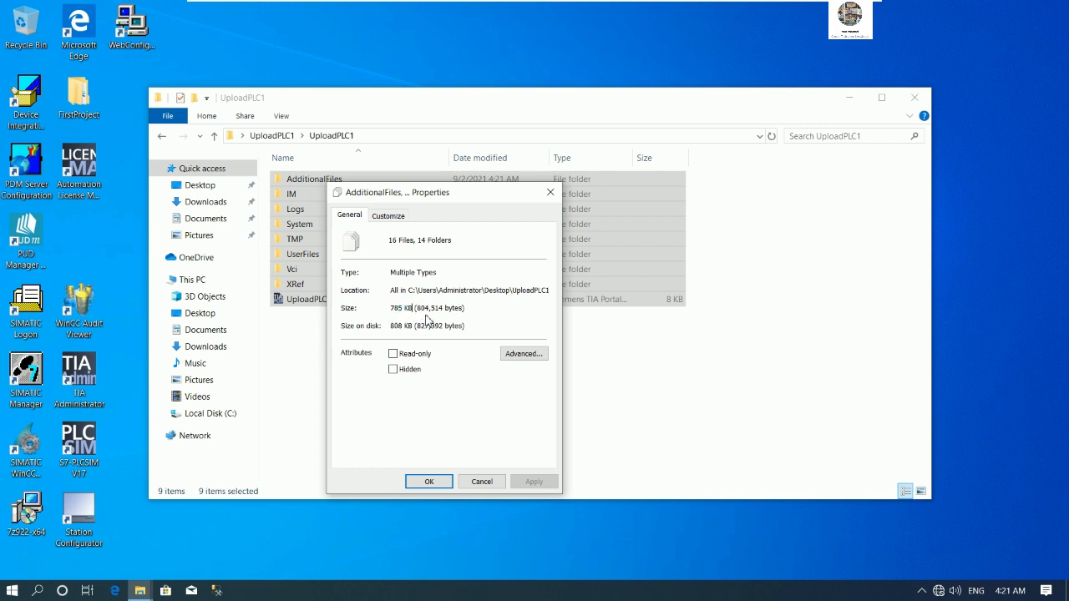
mouse_move(550, 192)
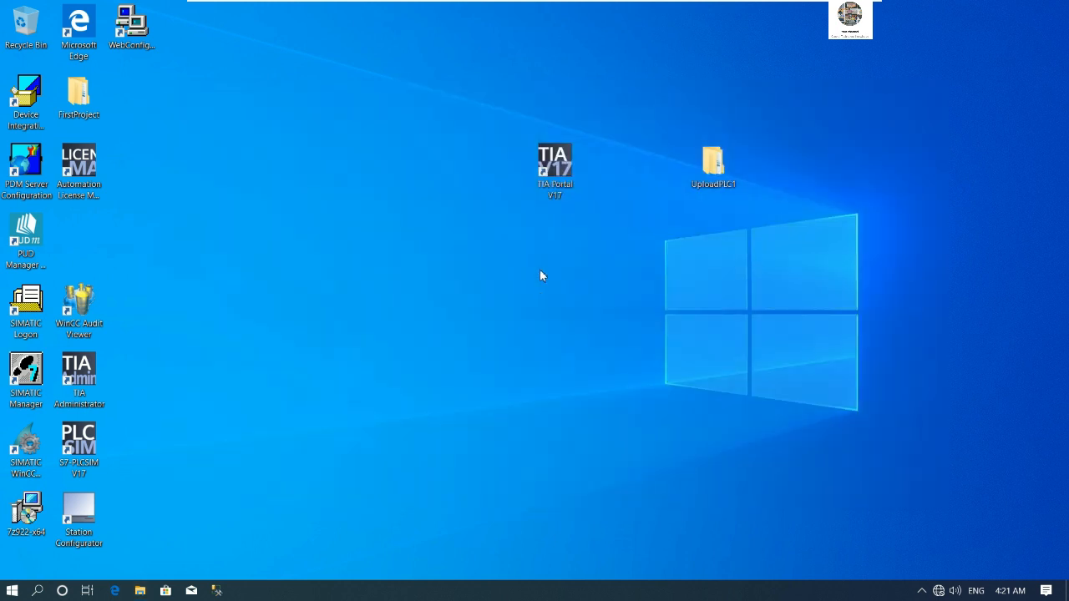
Launch TIA Portal V17 from its desktop shortcut.
double_click(555, 158)
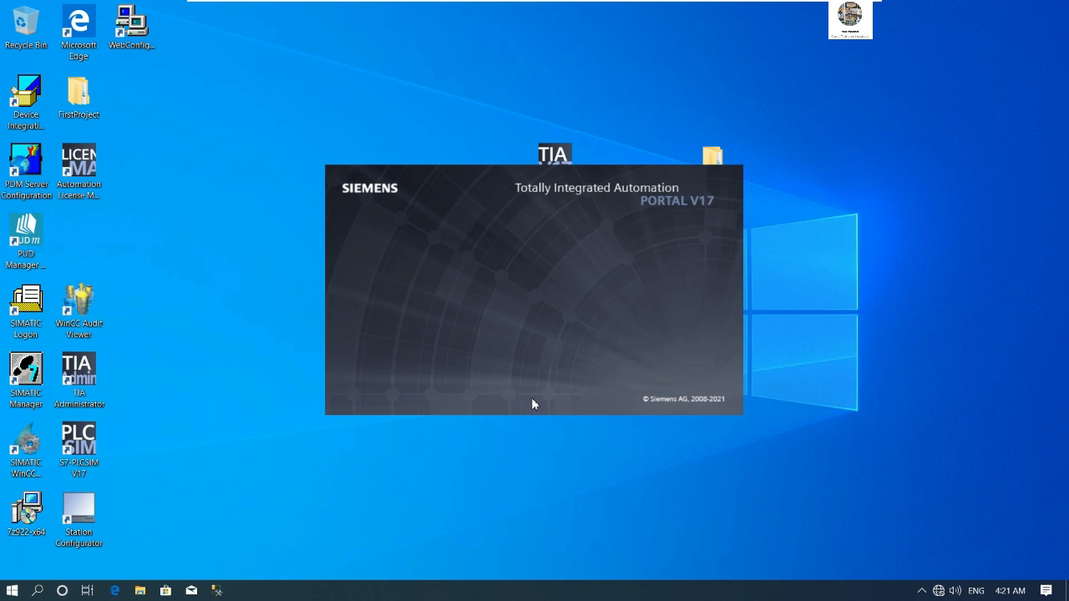
mouse_move(873, 316)
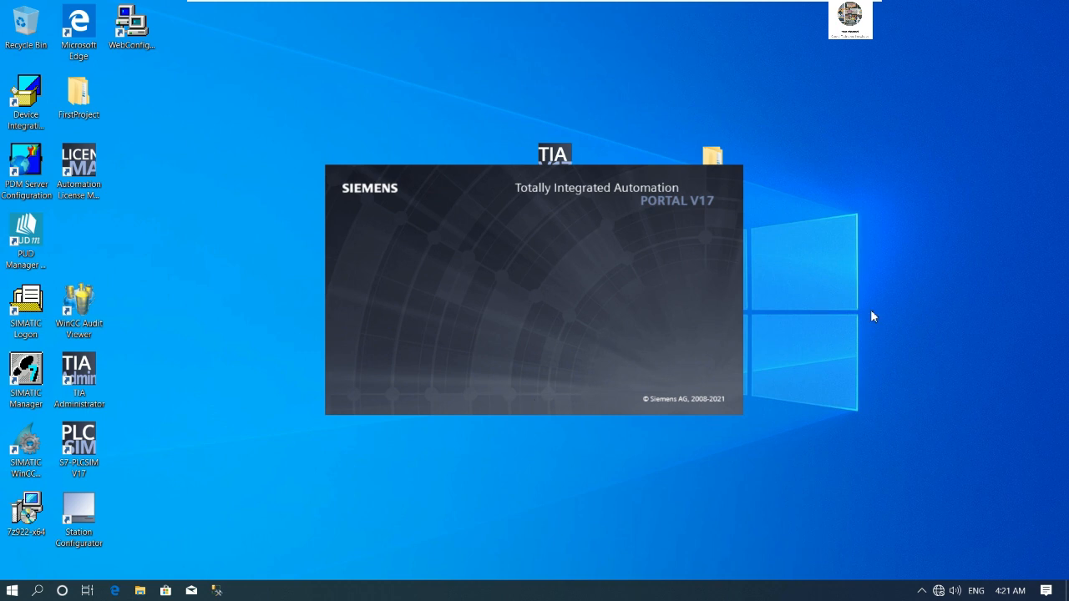
mouse_move(859, 358)
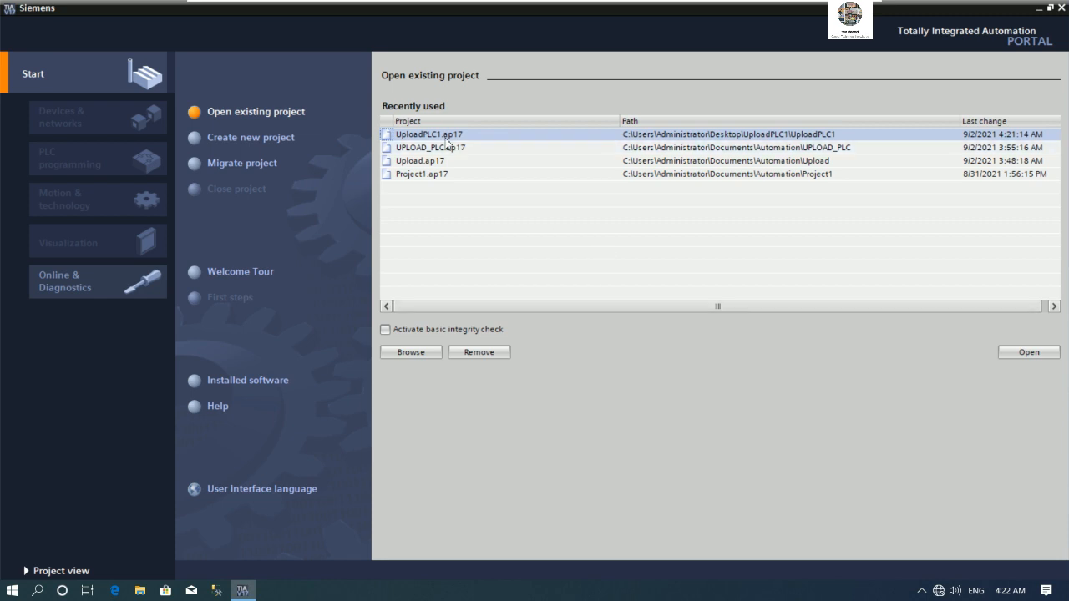
Open UploadPLC1.ap17 from the recently used projects list.
click(1027, 352)
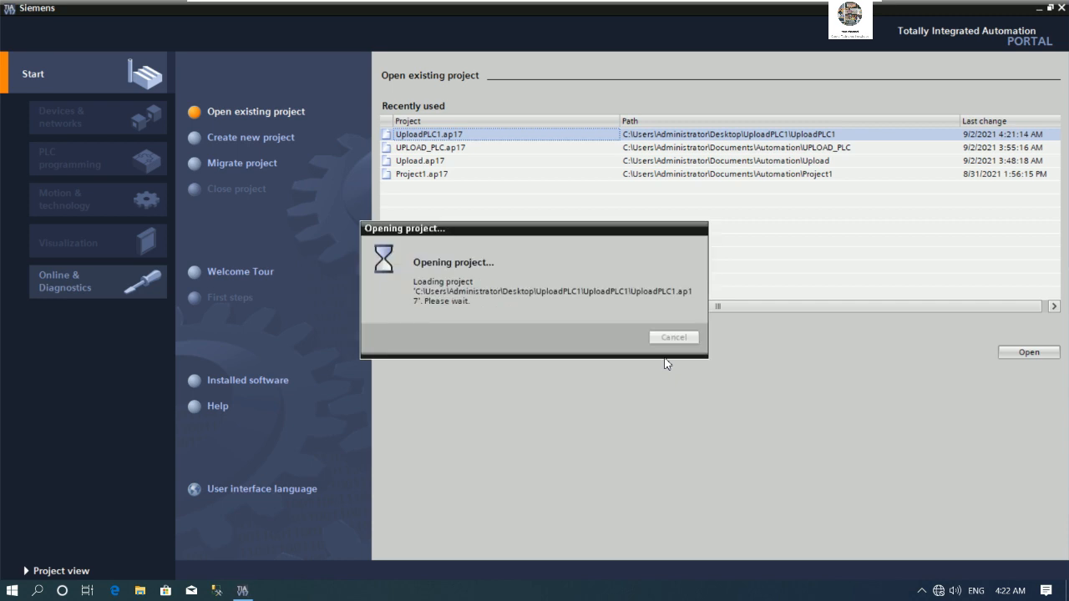
mouse_move(687, 418)
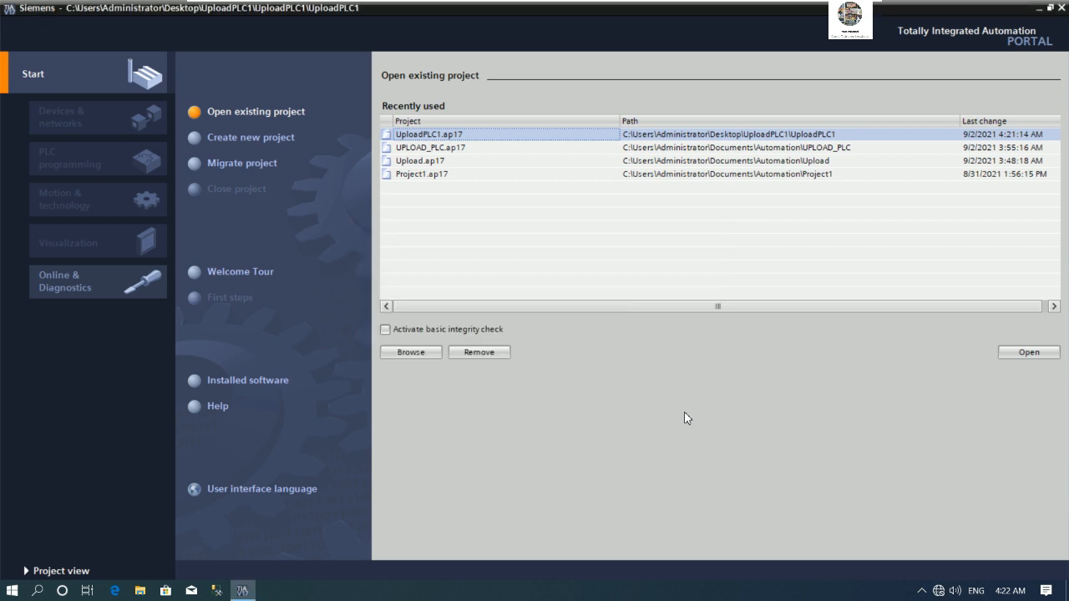
click(1028, 352)
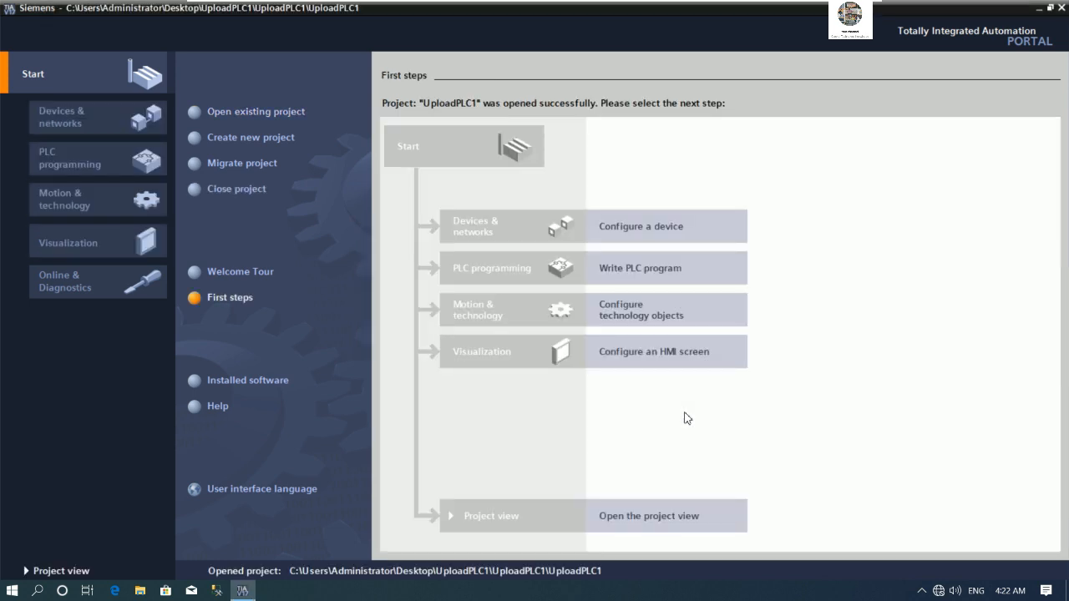
mouse_move(146, 463)
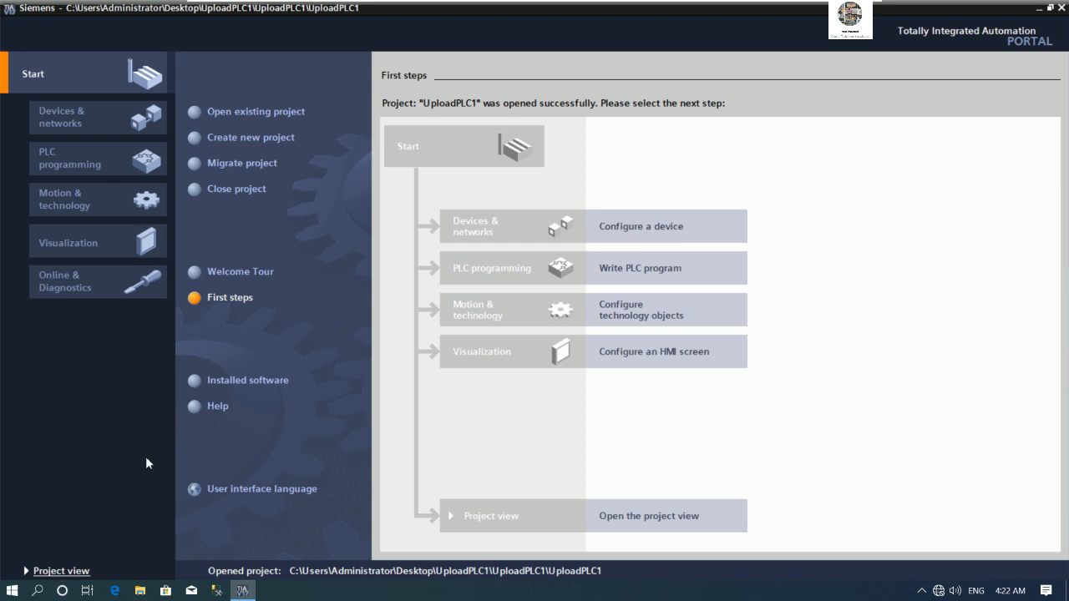
mouse_move(369, 365)
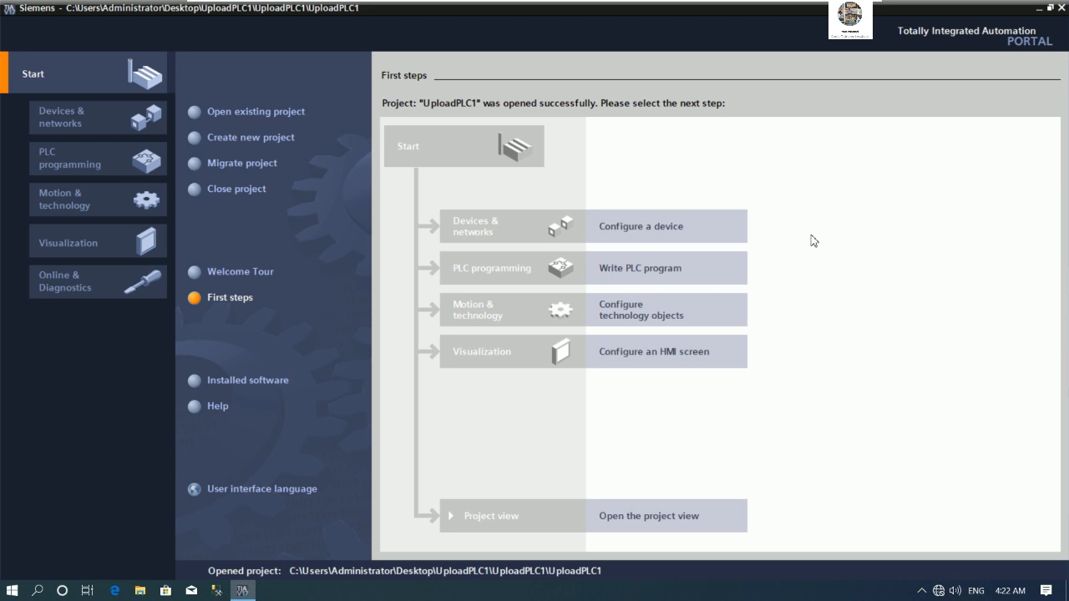
mouse_move(862, 245)
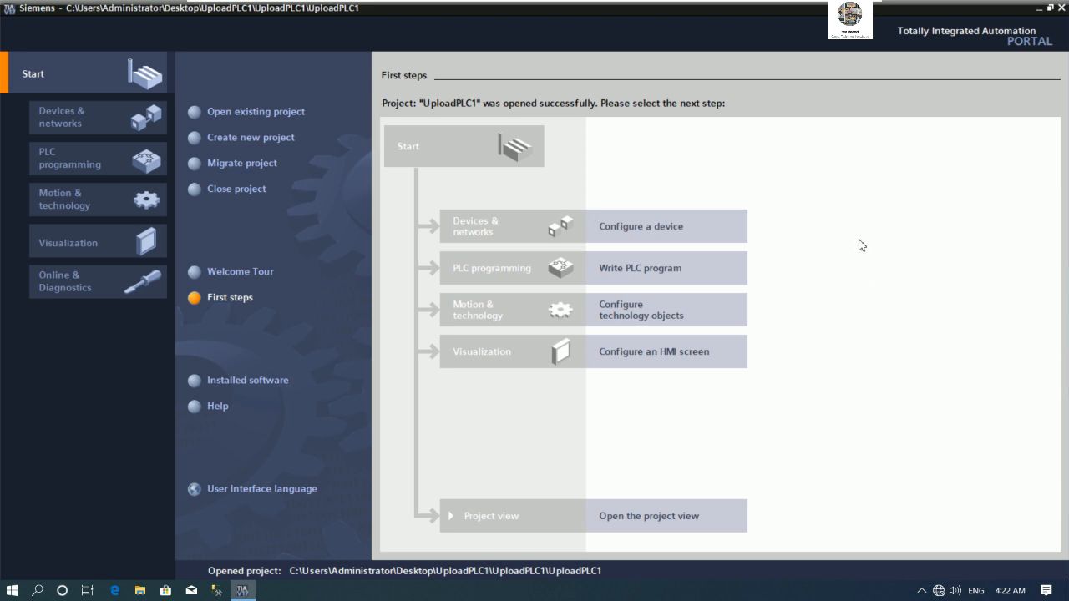